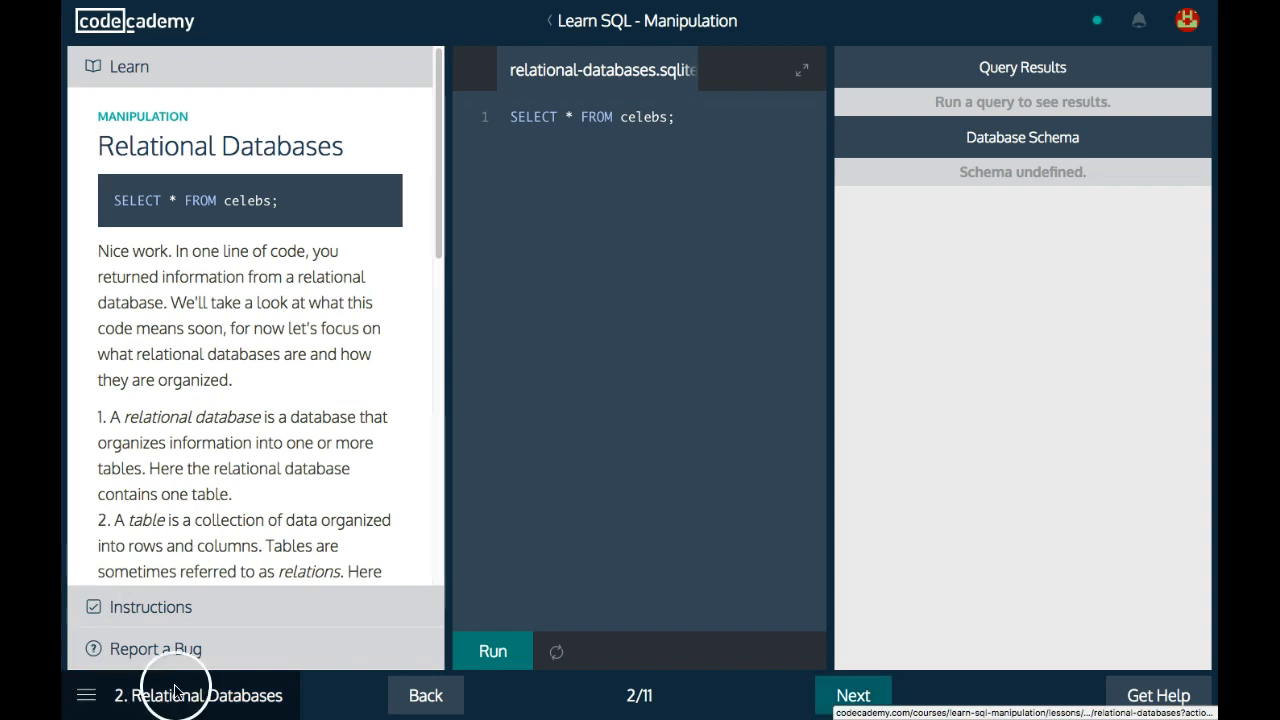
{"action": "mouse_move", "coordinate": [104, 130]}
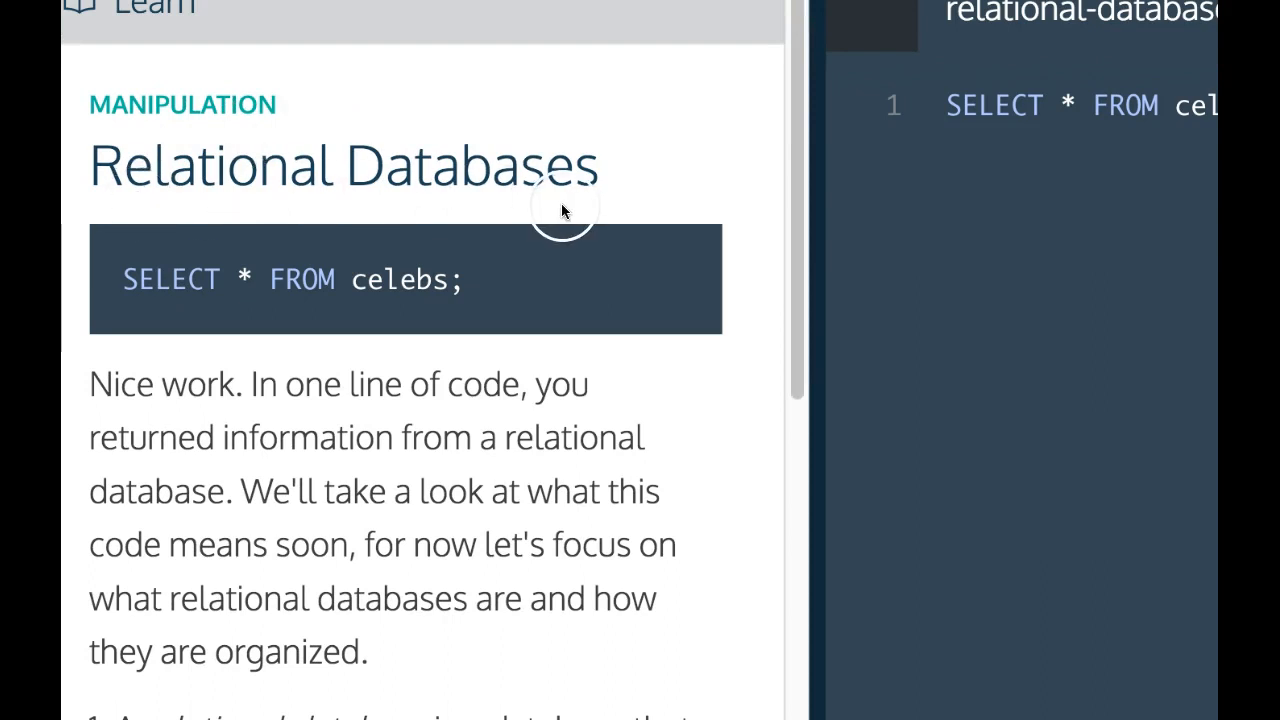
{"action": "mouse_move", "coordinate": [356, 316]}
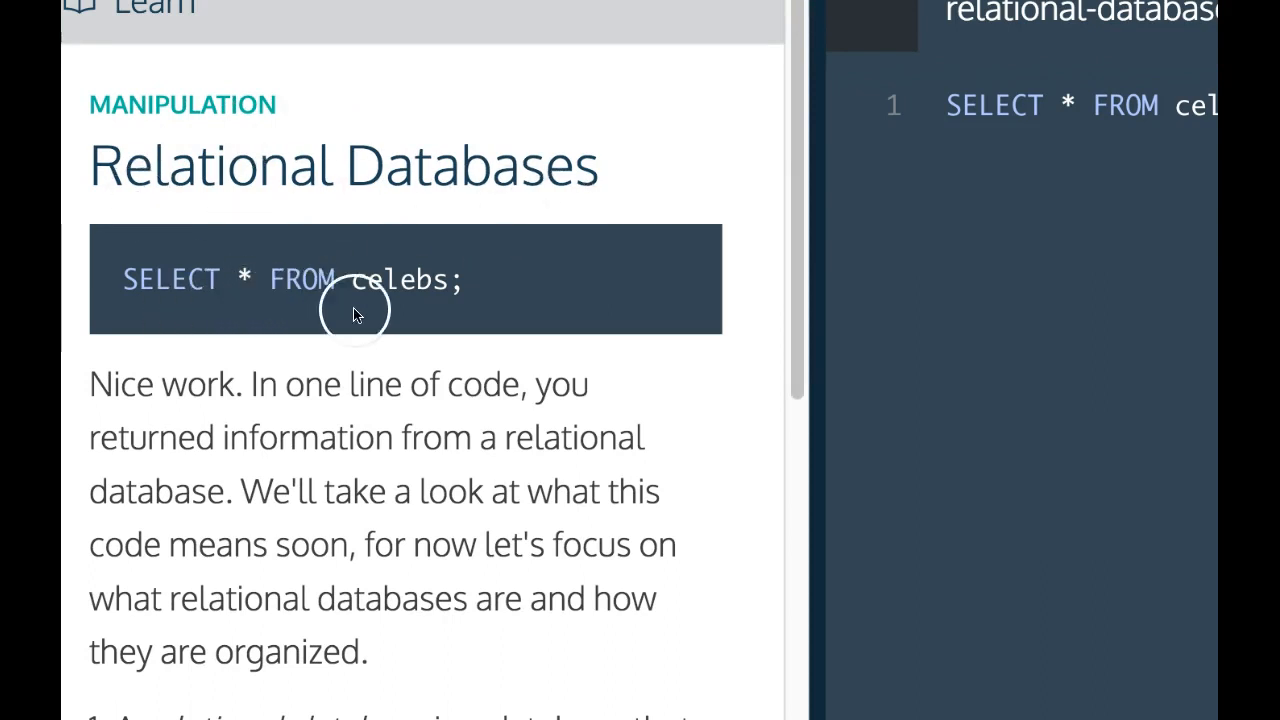
{"action": "mouse_move", "coordinate": [310, 414]}
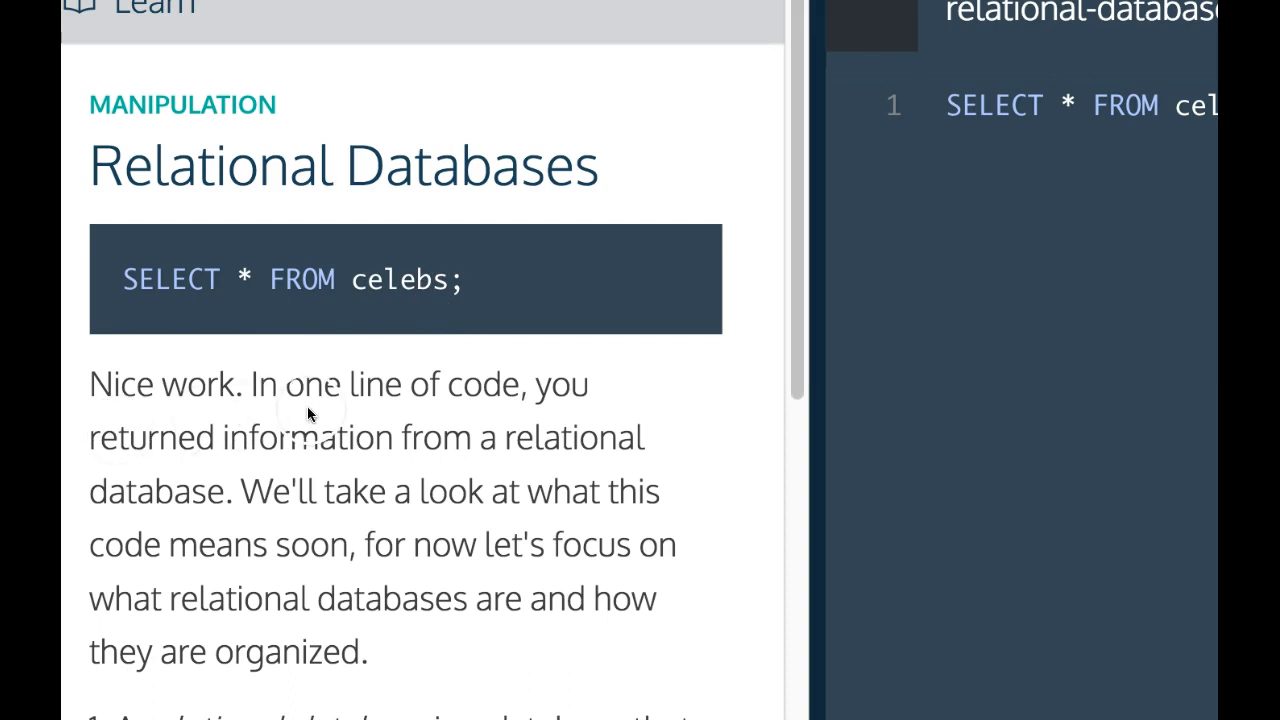
{"action": "mouse_move", "coordinate": [256, 400]}
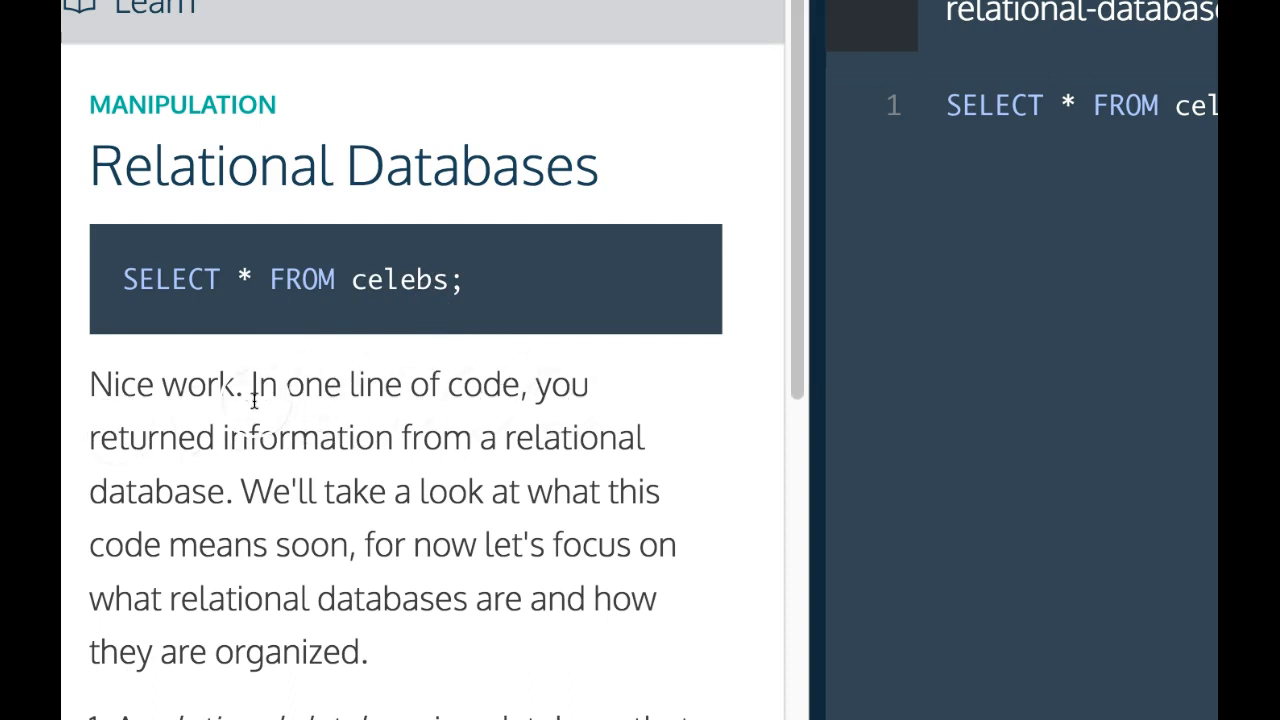
Scroll the Learn panel through the numbered definitions of relational database, table, column and row with the celebs example
{"action": "scroll", "scroll_direction": "down", "scroll_amount": 3}
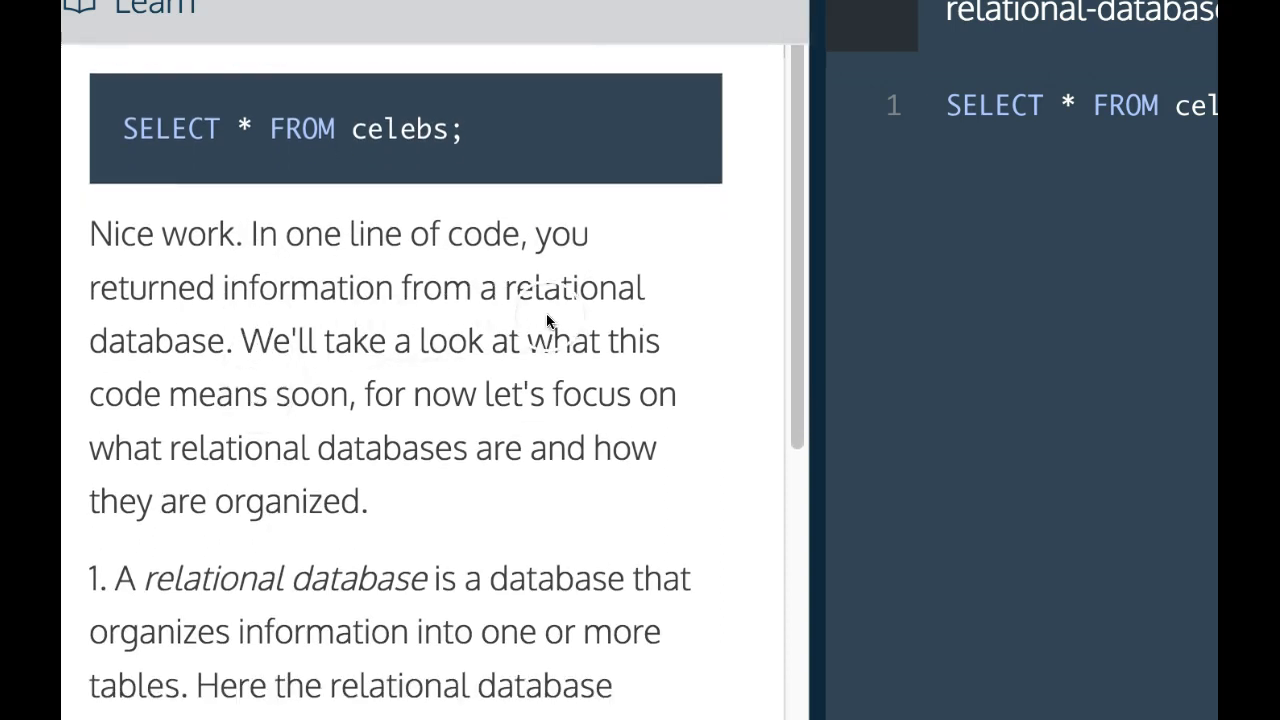
{"action": "mouse_move", "coordinate": [424, 376]}
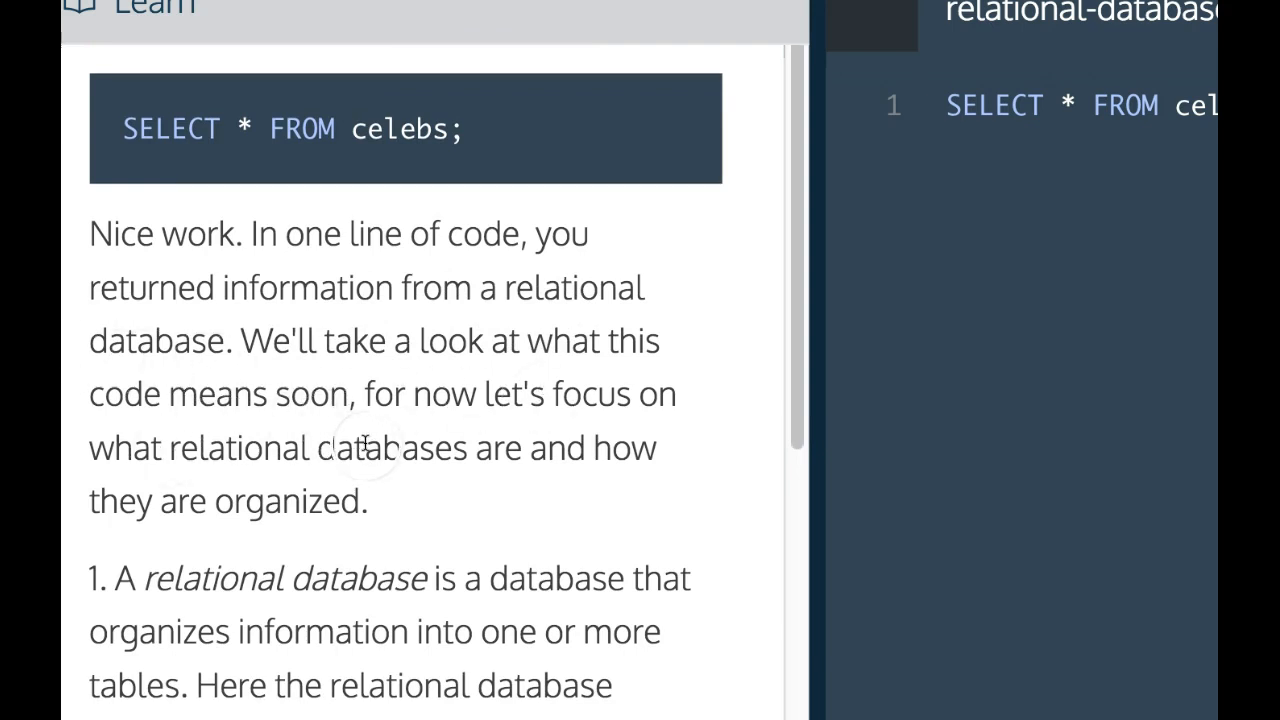
{"action": "mouse_move", "coordinate": [256, 464]}
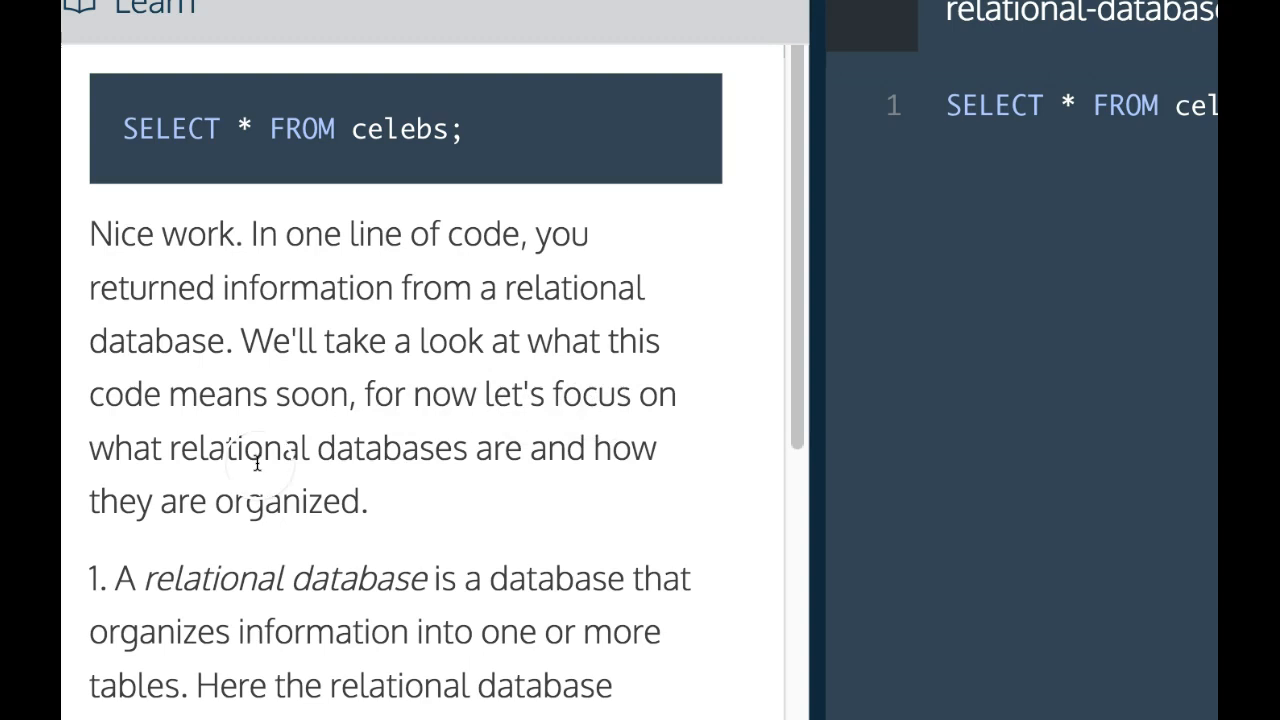
{"action": "mouse_move", "coordinate": [512, 472]}
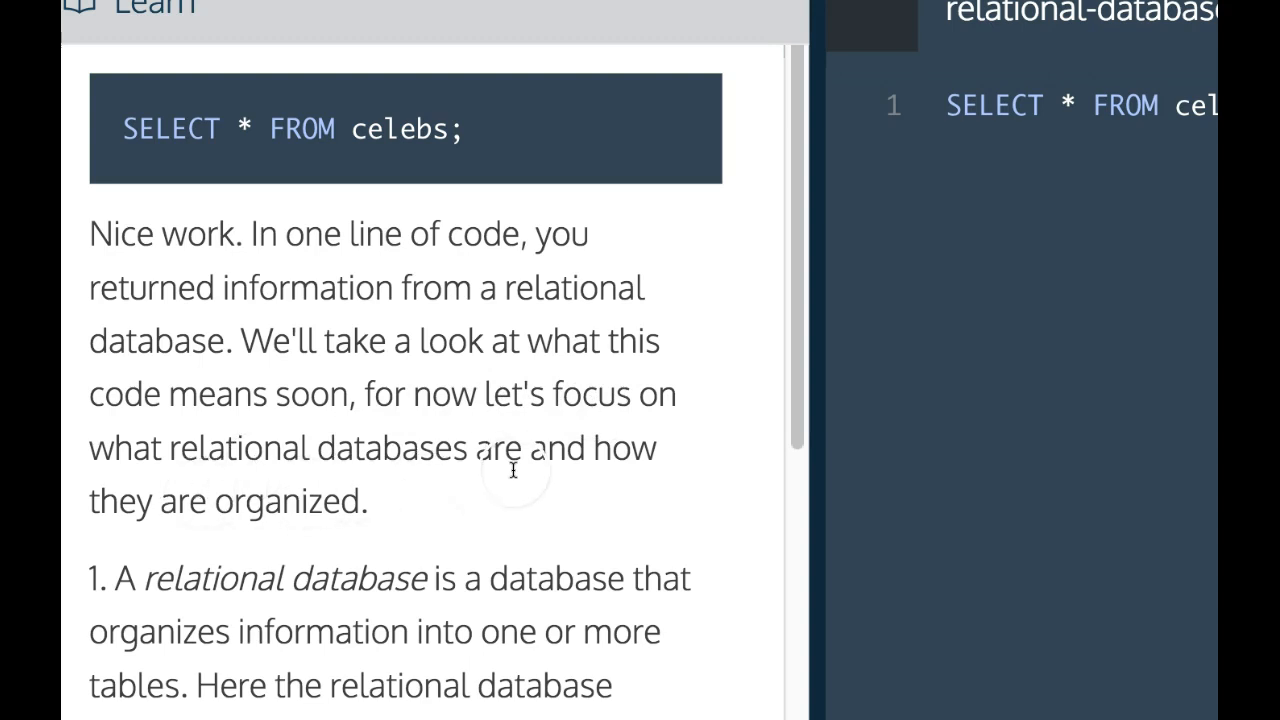
{"action": "mouse_move", "coordinate": [300, 512]}
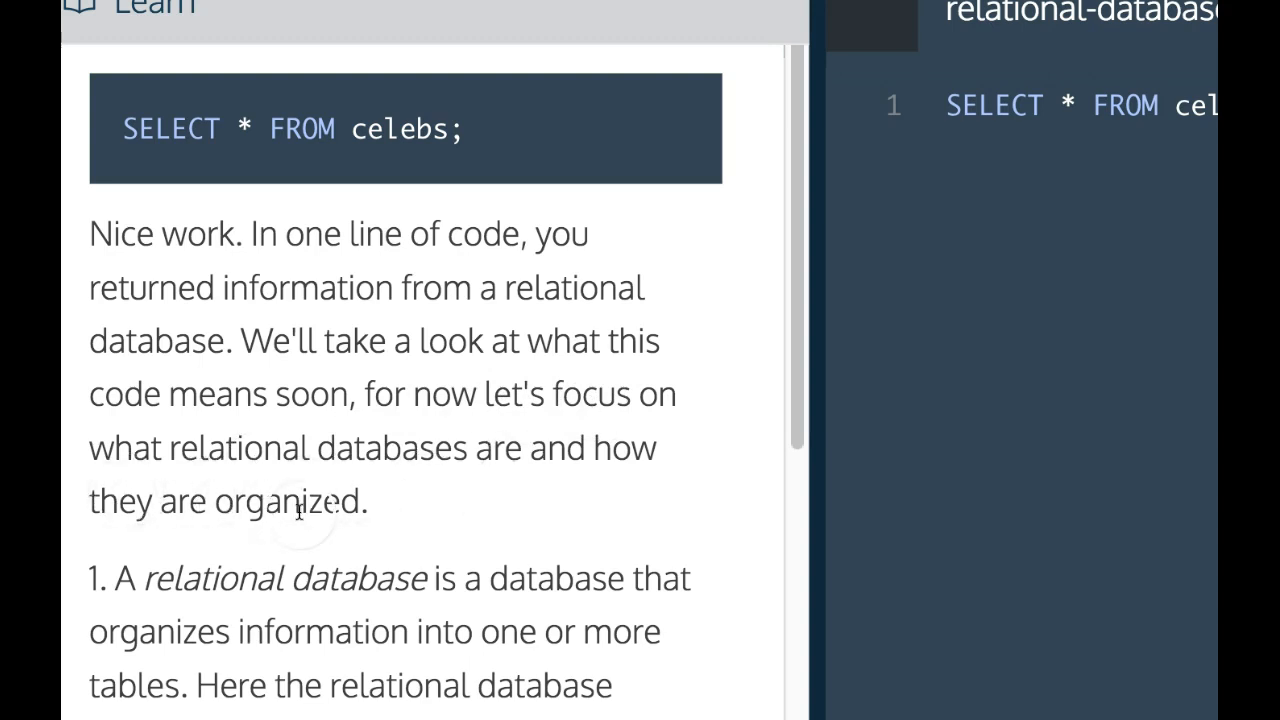
{"action": "scroll", "scroll_direction": "down", "scroll_amount": 3}
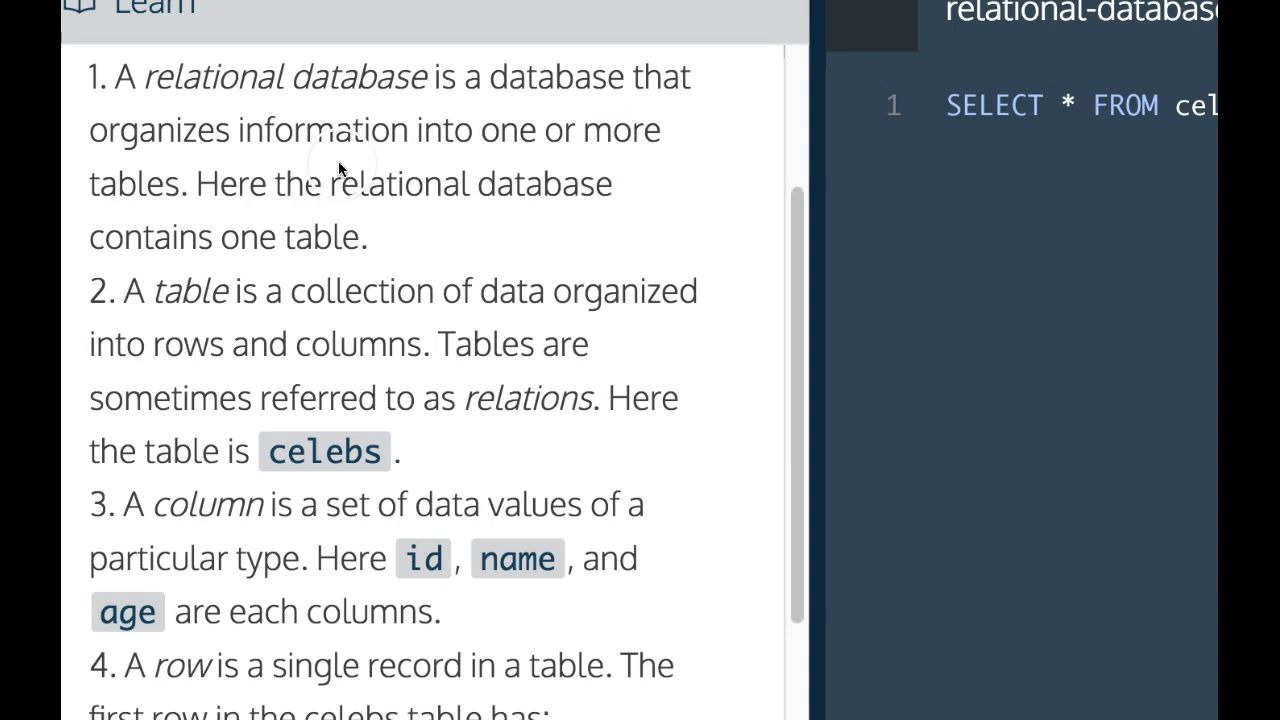
{"action": "mouse_move", "coordinate": [348, 200]}
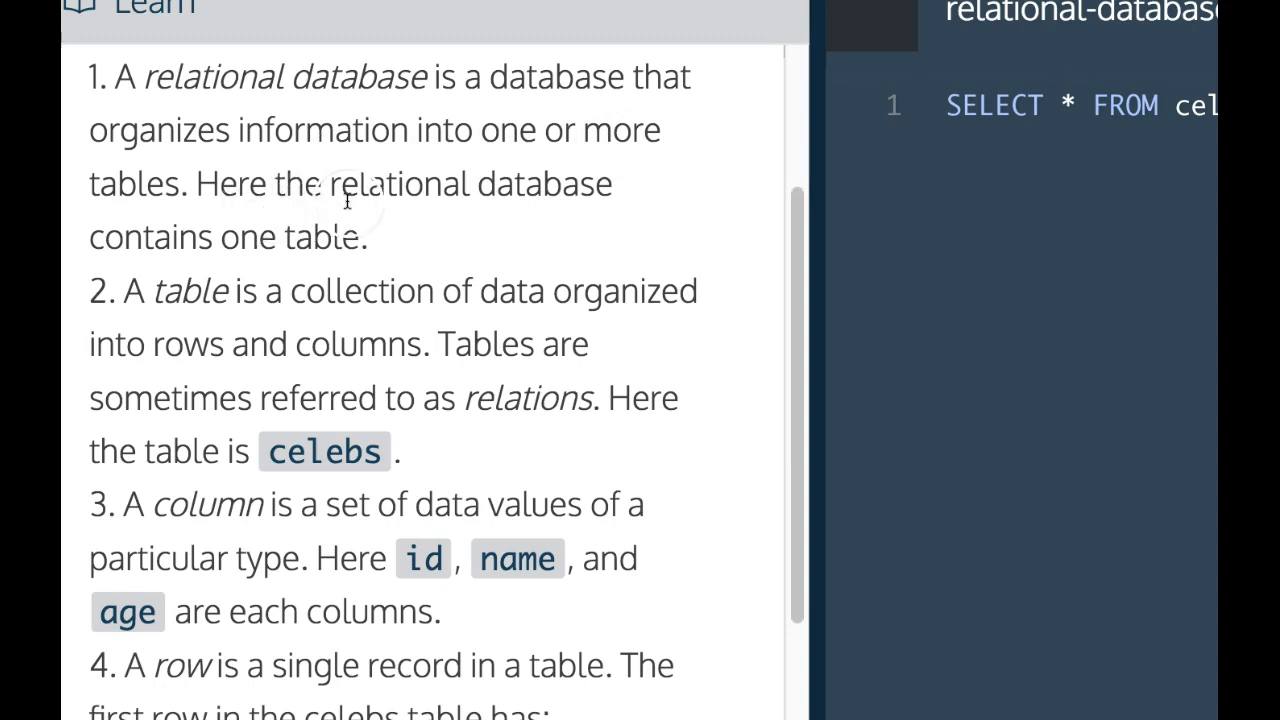
{"action": "mouse_move", "coordinate": [240, 270]}
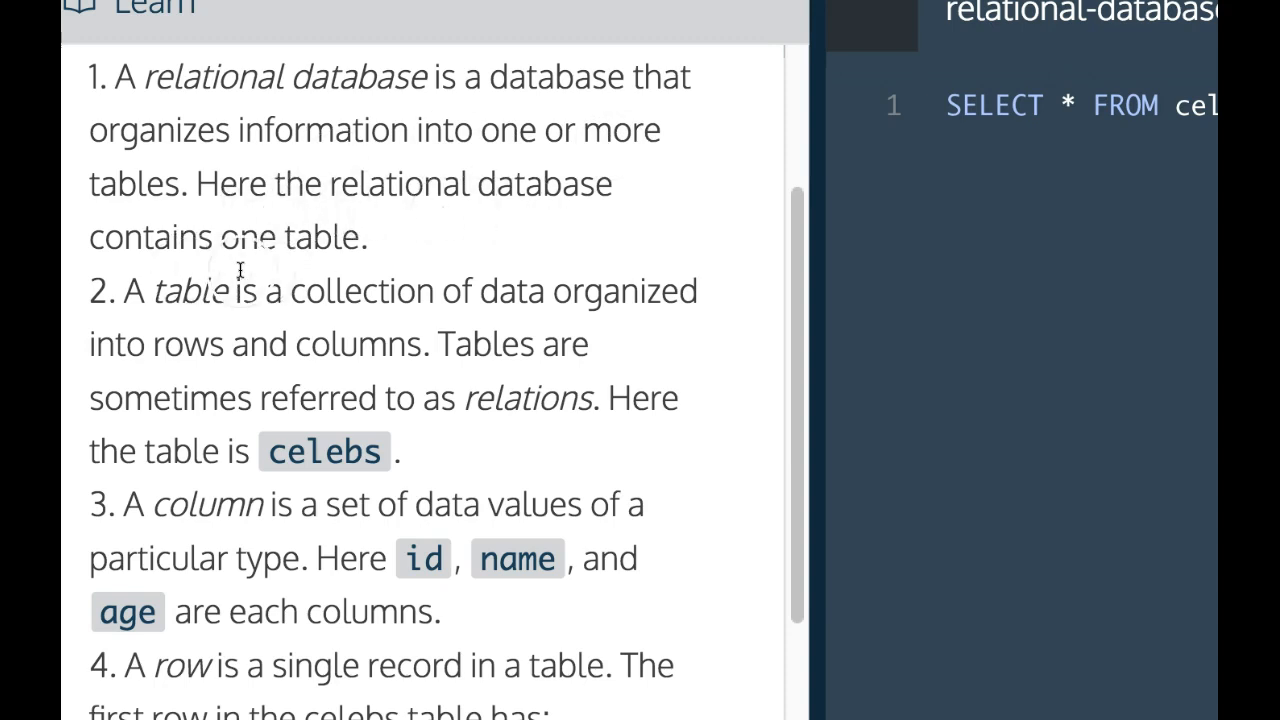
{"action": "scroll", "scroll_direction": "down", "scroll_amount": 3}
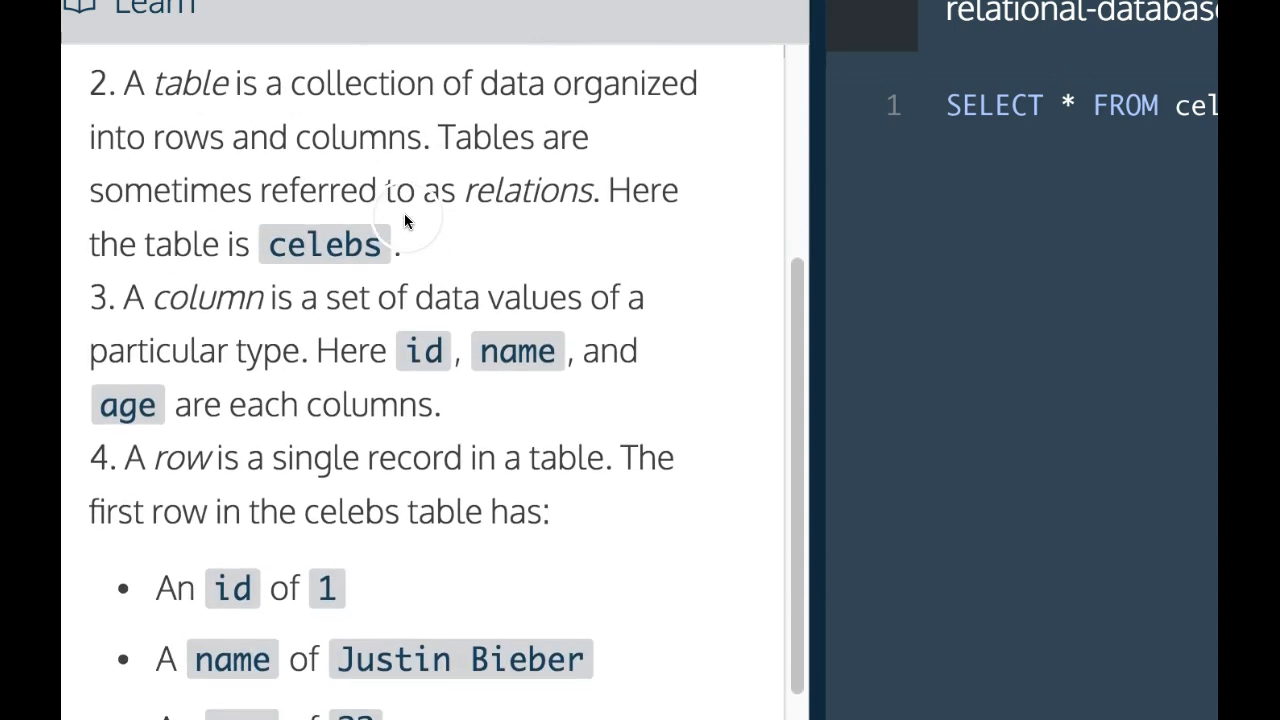
{"action": "scroll", "scroll_direction": "up", "scroll_amount": 3}
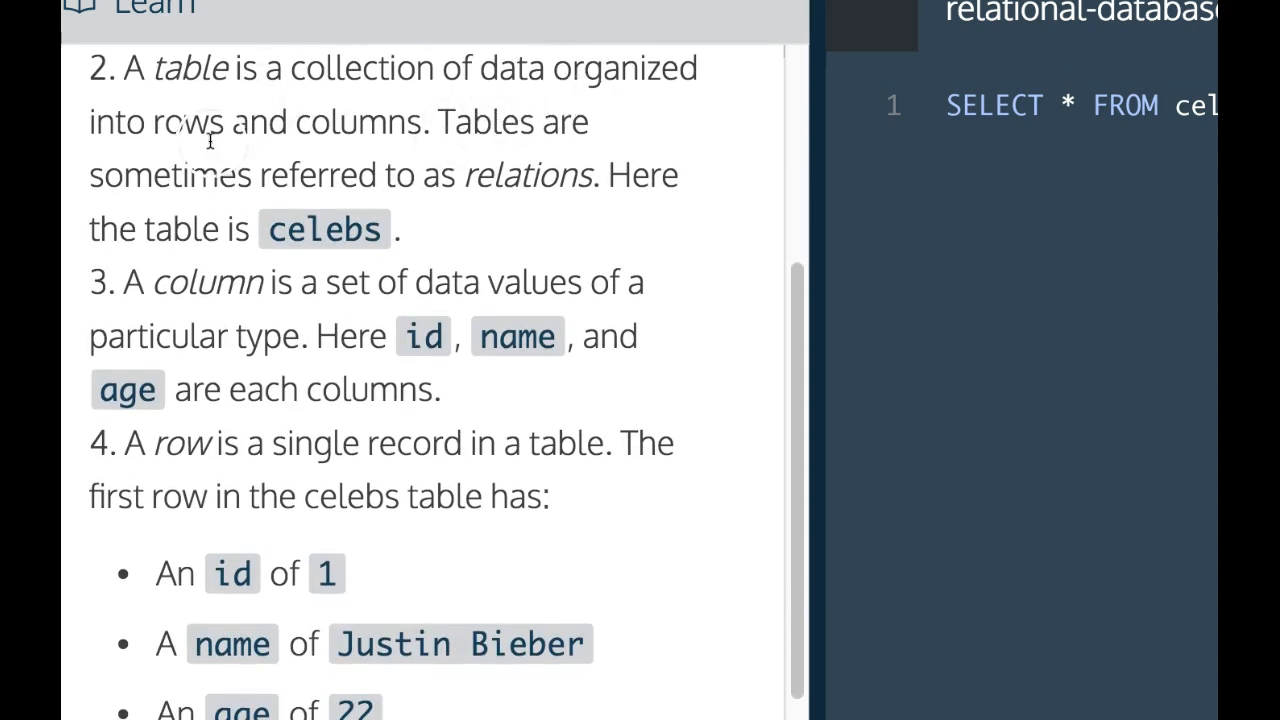
{"action": "mouse_move", "coordinate": [196, 120]}
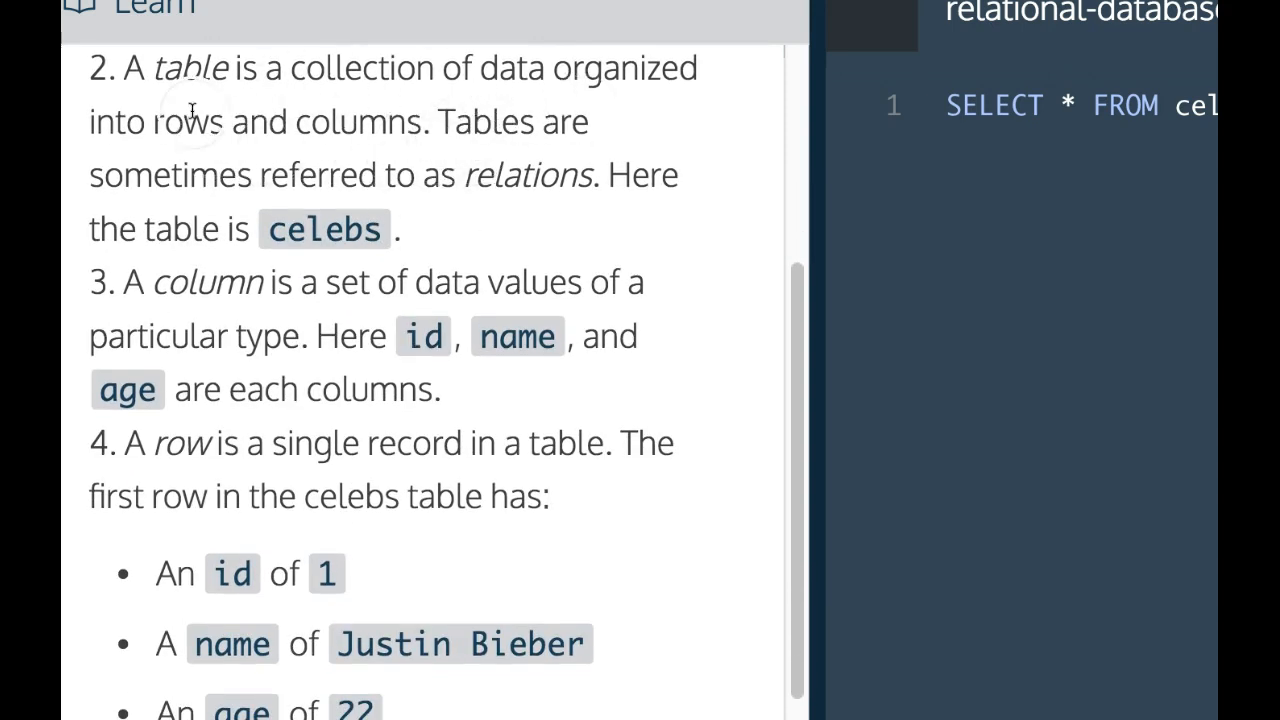
{"action": "mouse_move", "coordinate": [540, 190]}
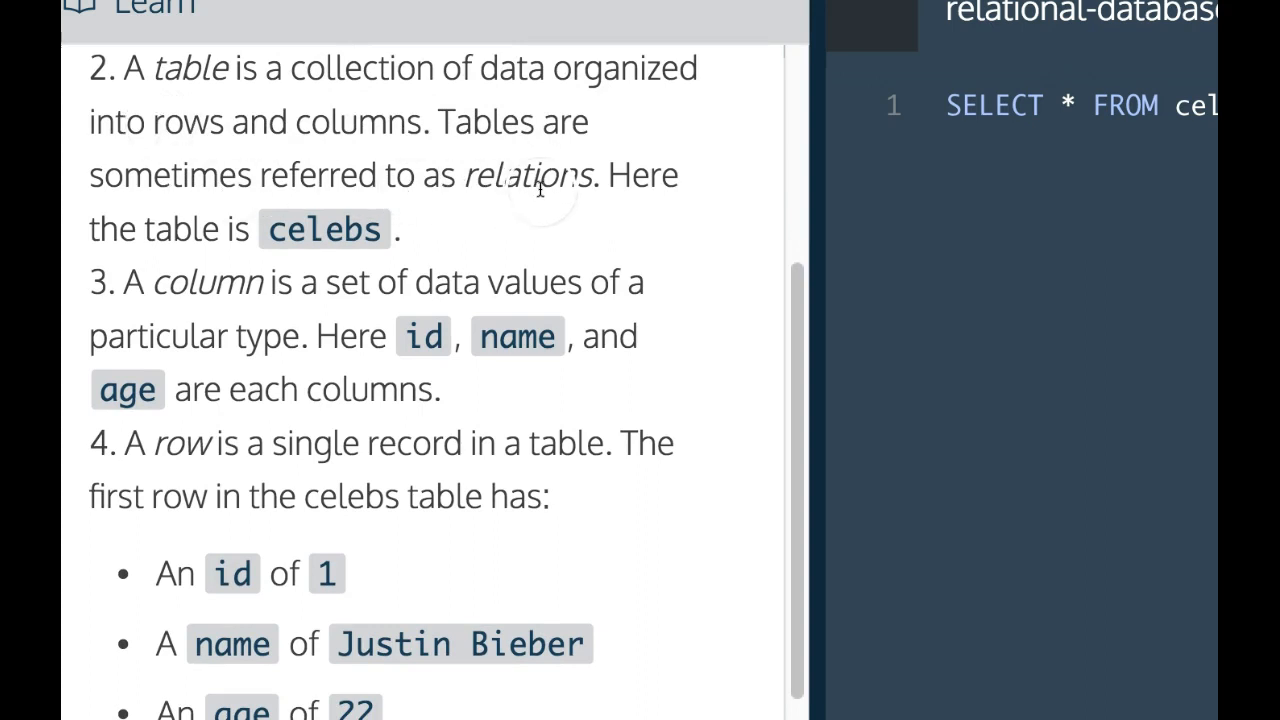
{"action": "mouse_move", "coordinate": [240, 230]}
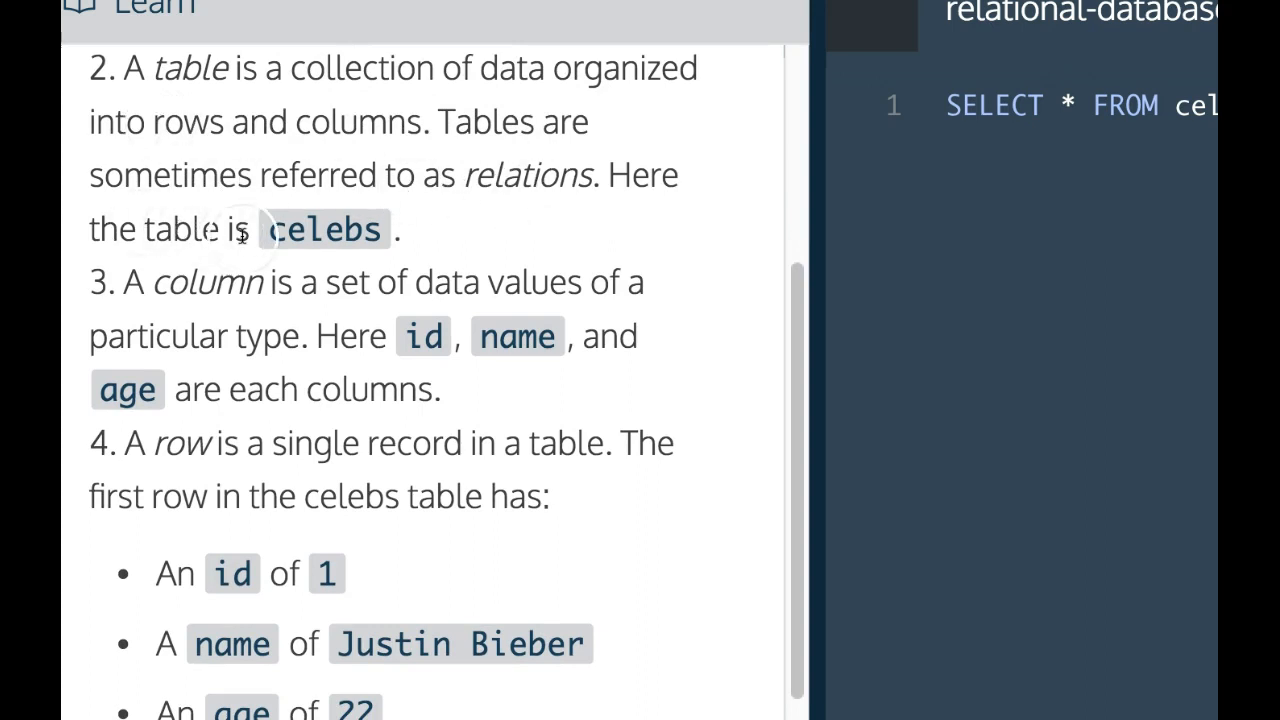
{"action": "scroll", "scroll_direction": "down", "scroll_amount": 3}
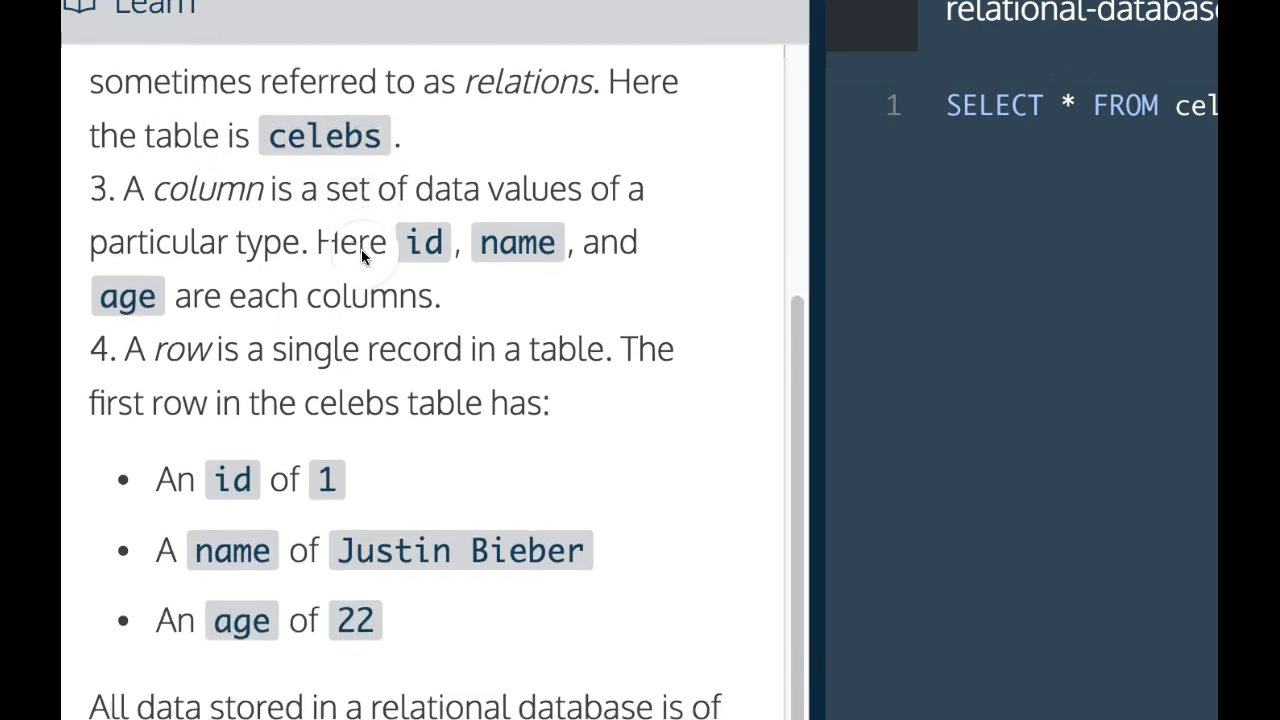
{"action": "scroll", "scroll_direction": "down", "scroll_amount": 3}
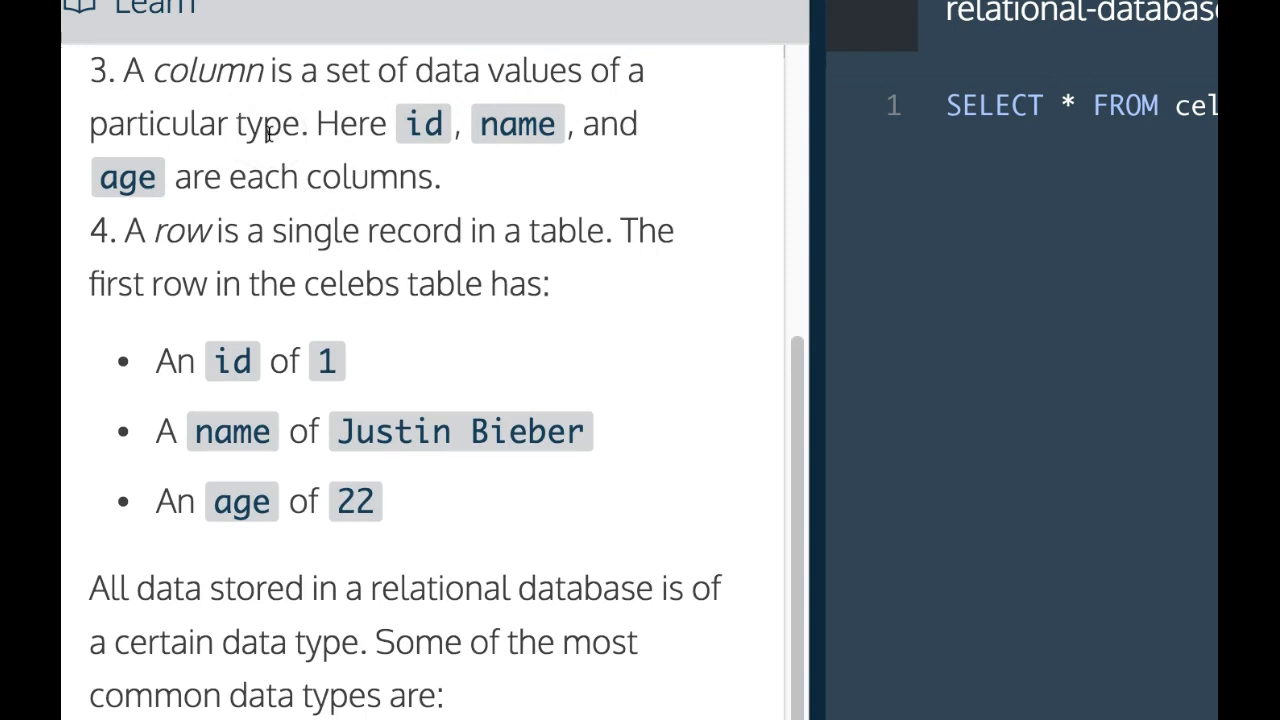
{"action": "mouse_move", "coordinate": [420, 208]}
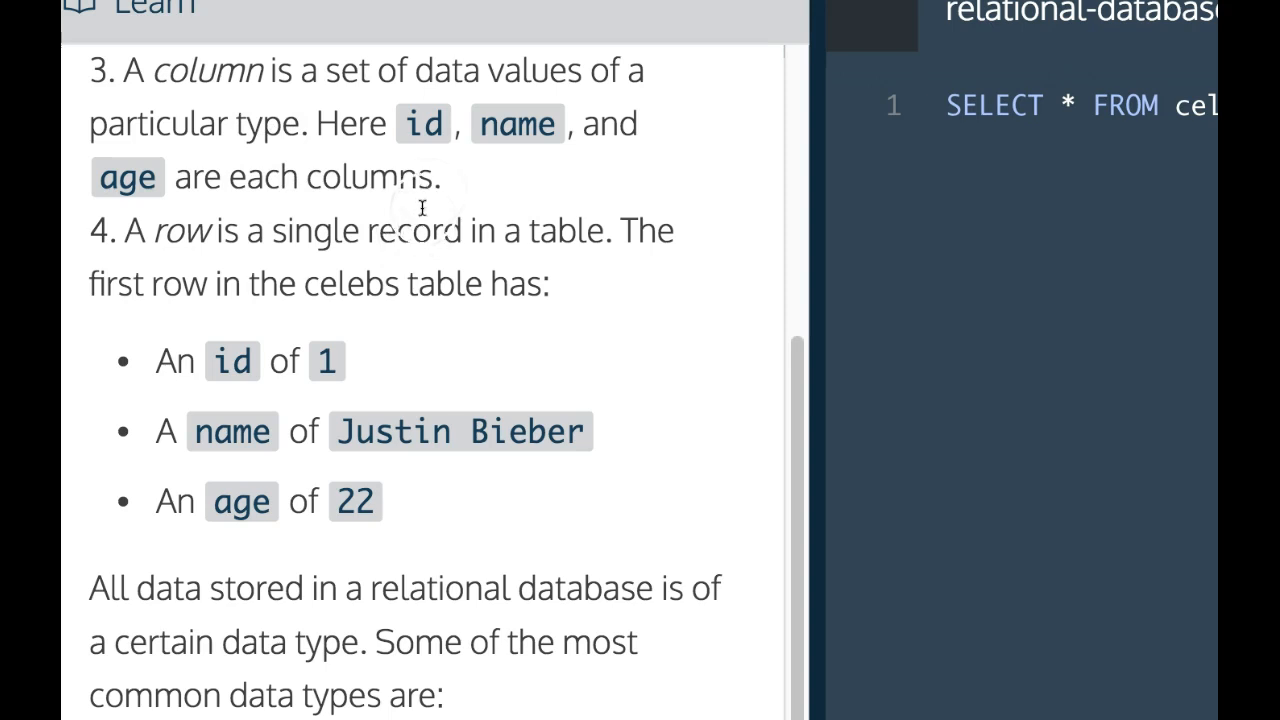
{"action": "mouse_move", "coordinate": [444, 250]}
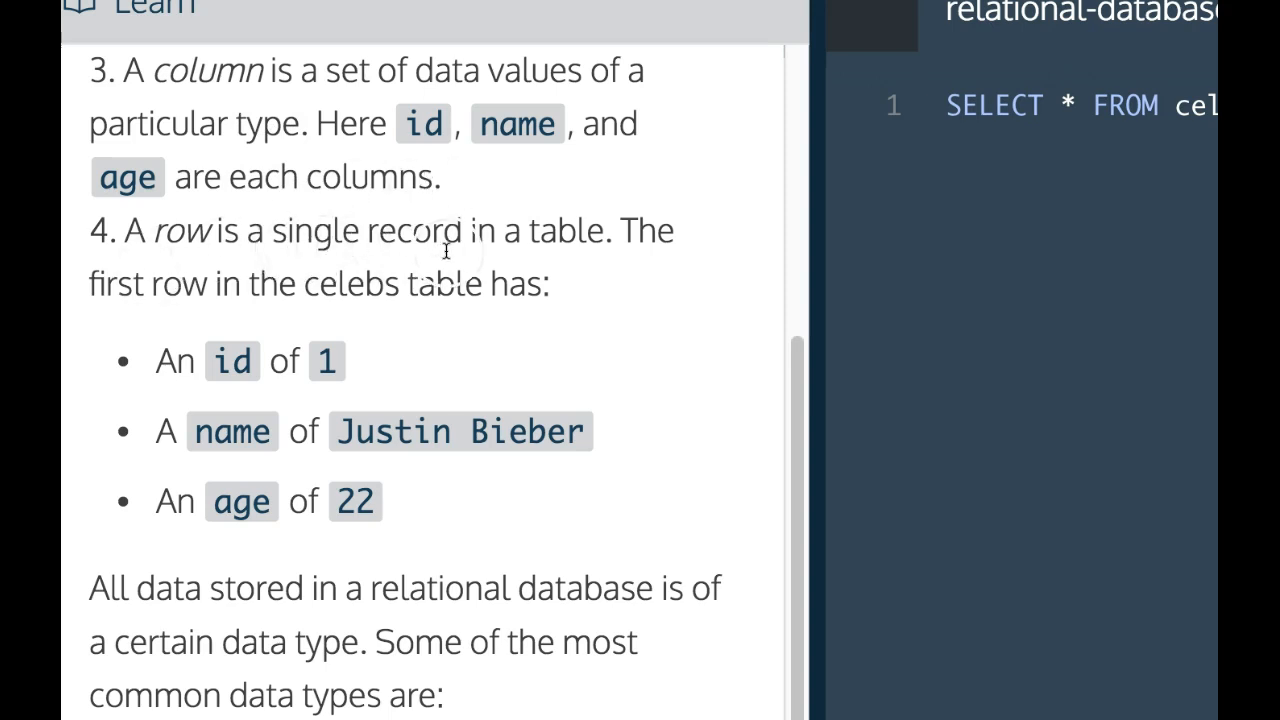
{"action": "mouse_move", "coordinate": [588, 266]}
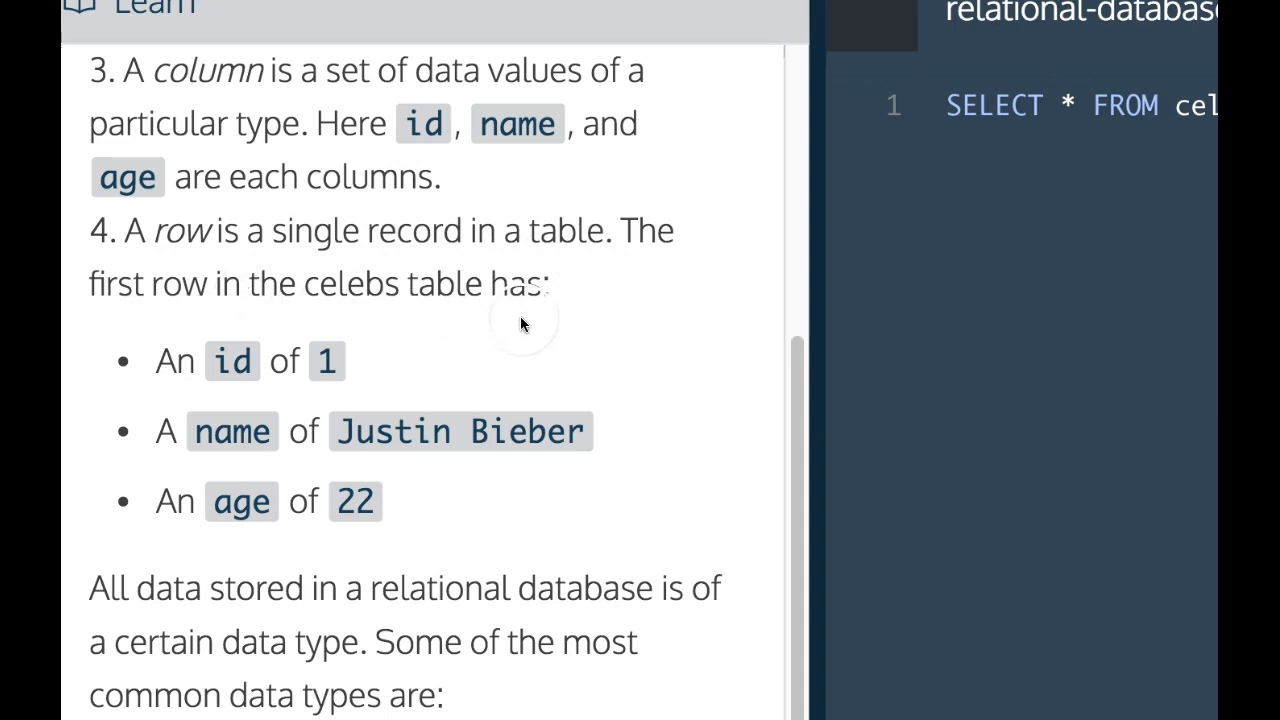
{"action": "mouse_move", "coordinate": [184, 404]}
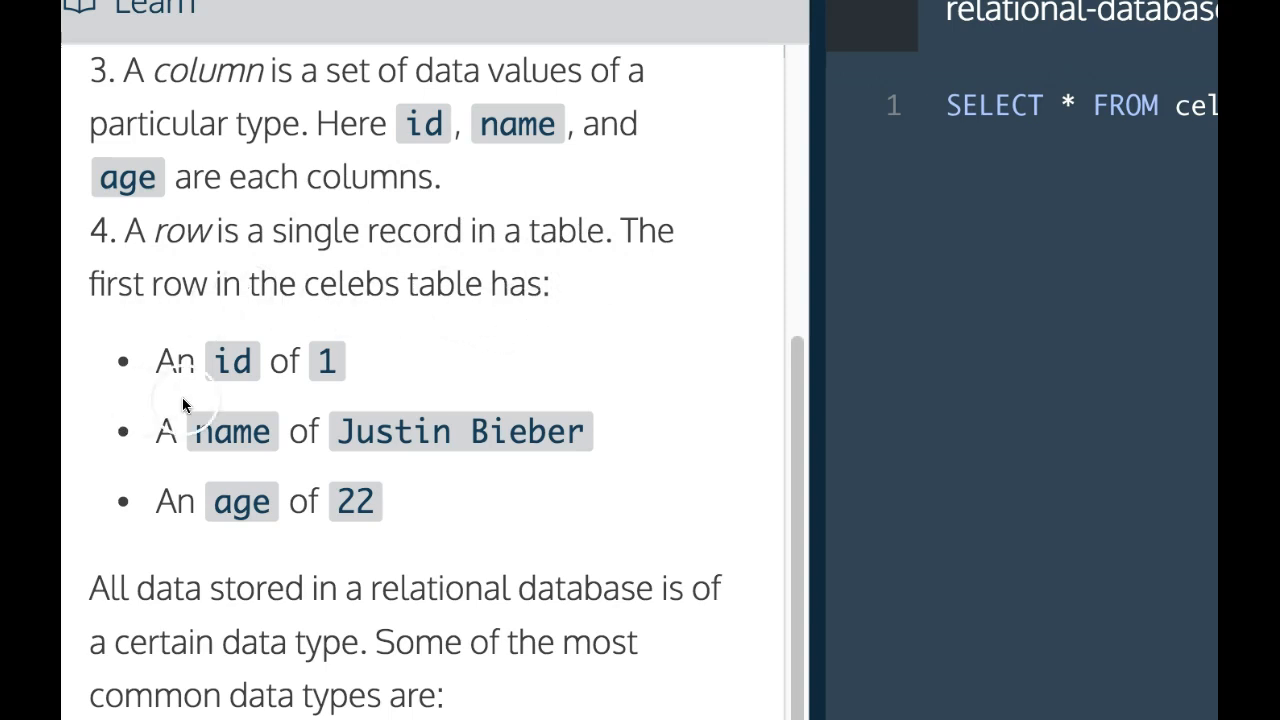
{"action": "mouse_move", "coordinate": [480, 486]}
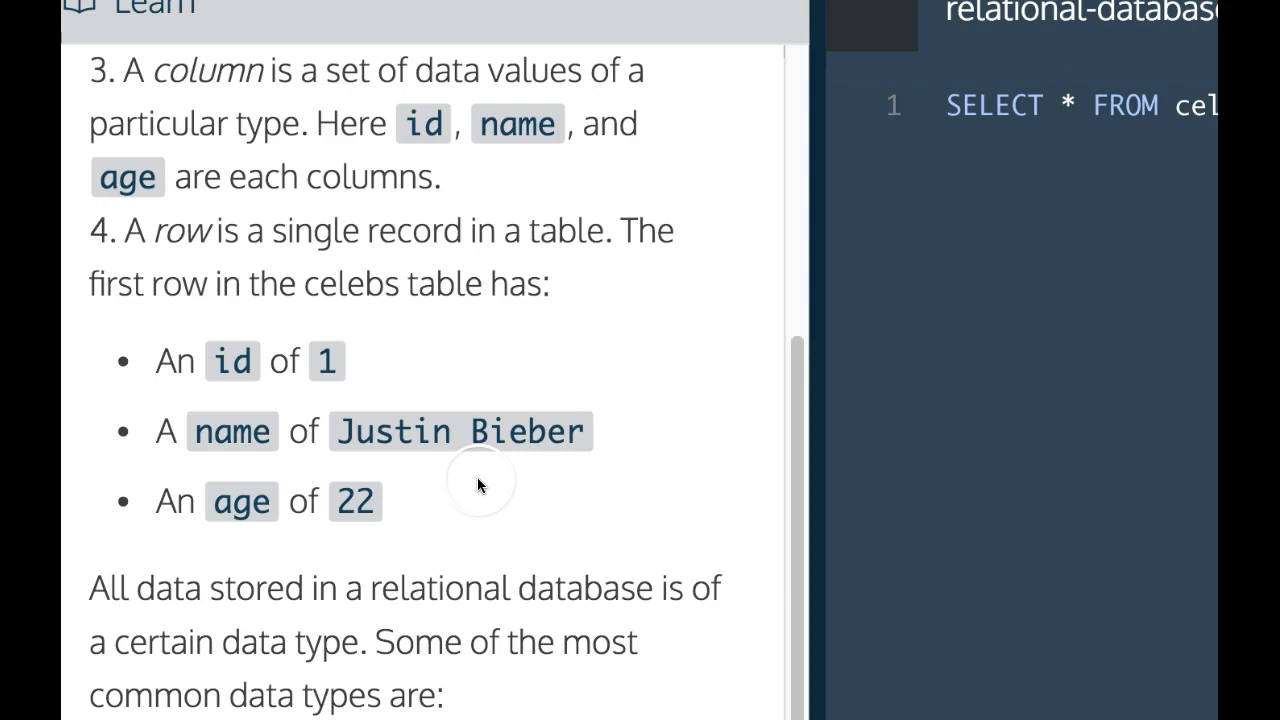
{"action": "scroll", "scroll_direction": "down", "scroll_amount": 3}
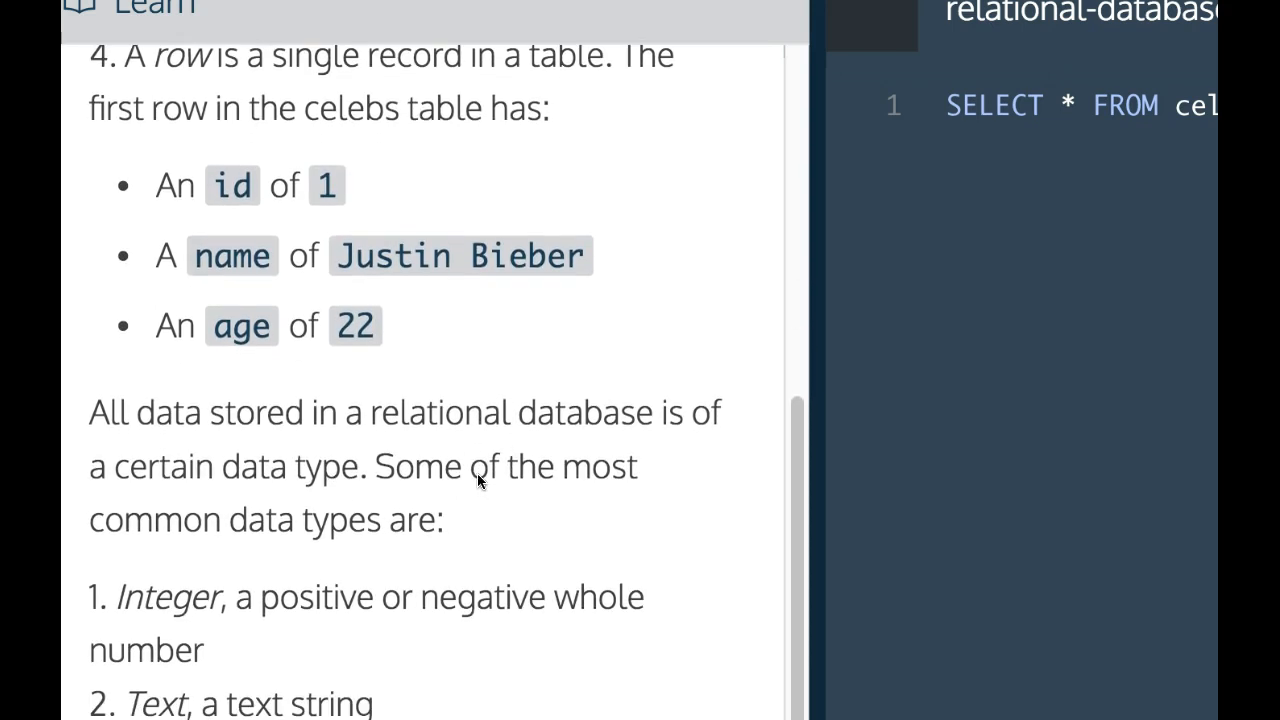
{"action": "scroll", "scroll_direction": "down", "scroll_amount": 3}
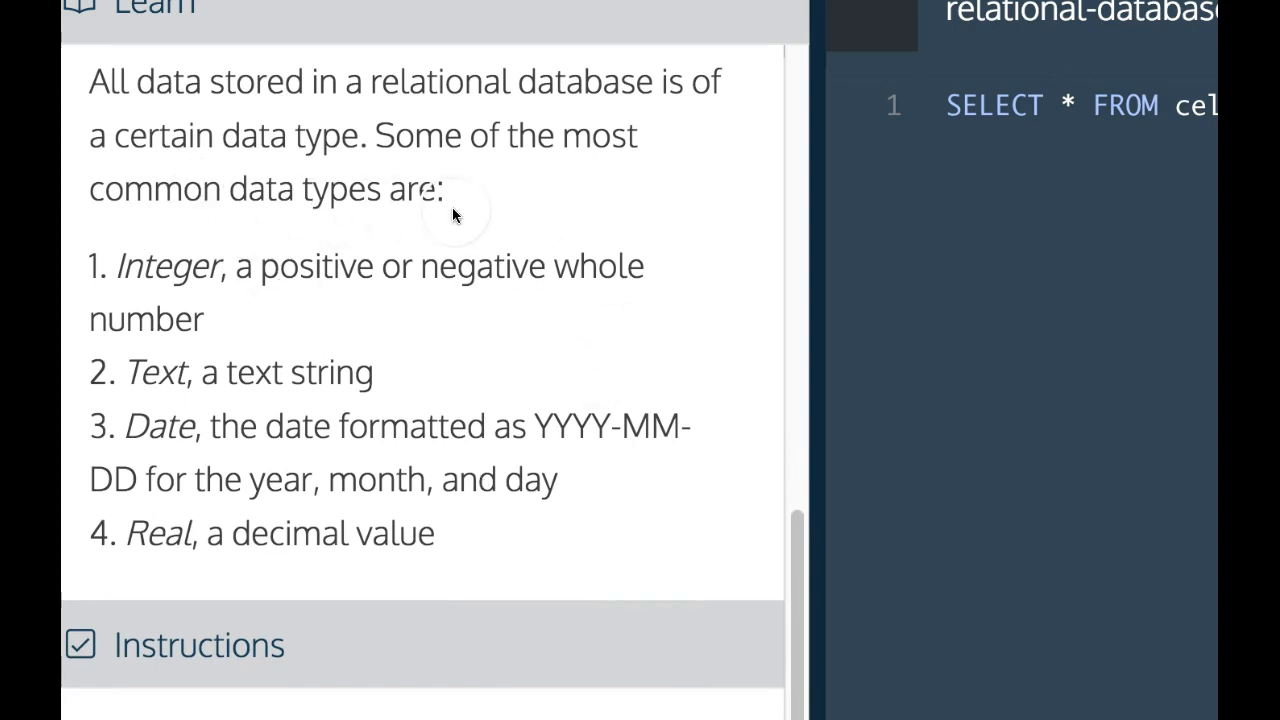
{"action": "scroll", "scroll_direction": "down", "scroll_amount": 3}
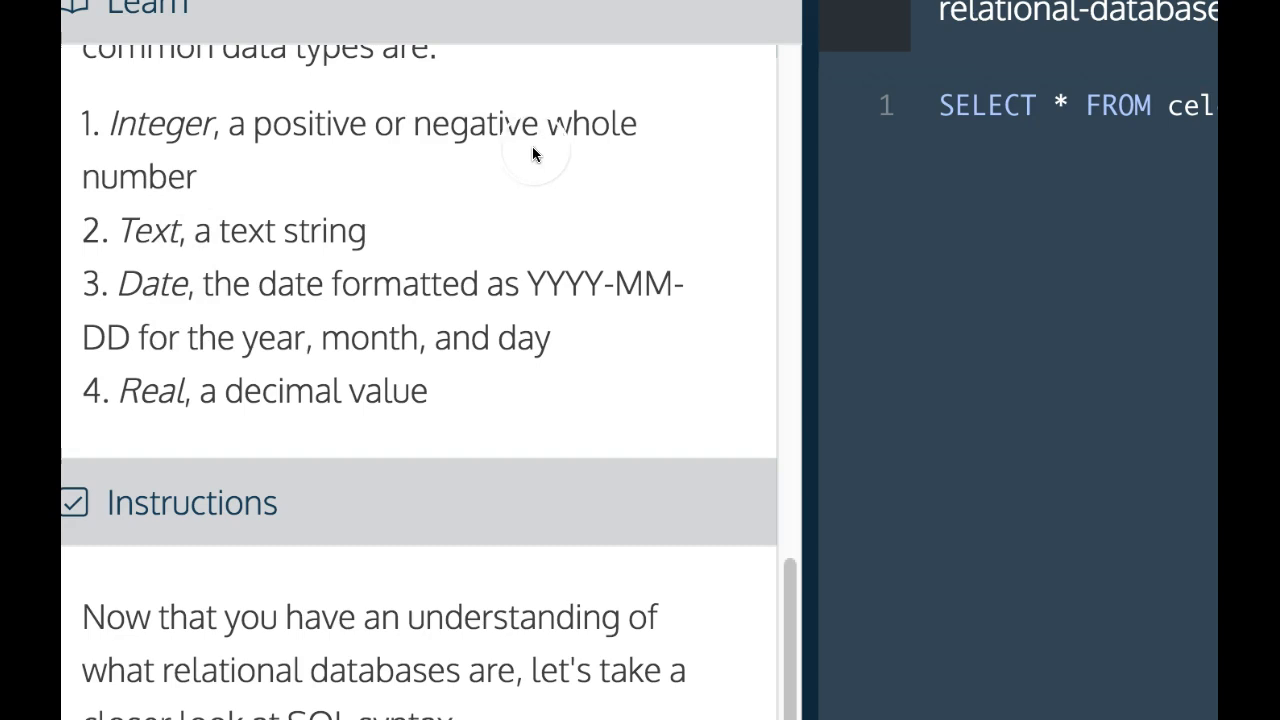
{"action": "mouse_move", "coordinate": [180, 264]}
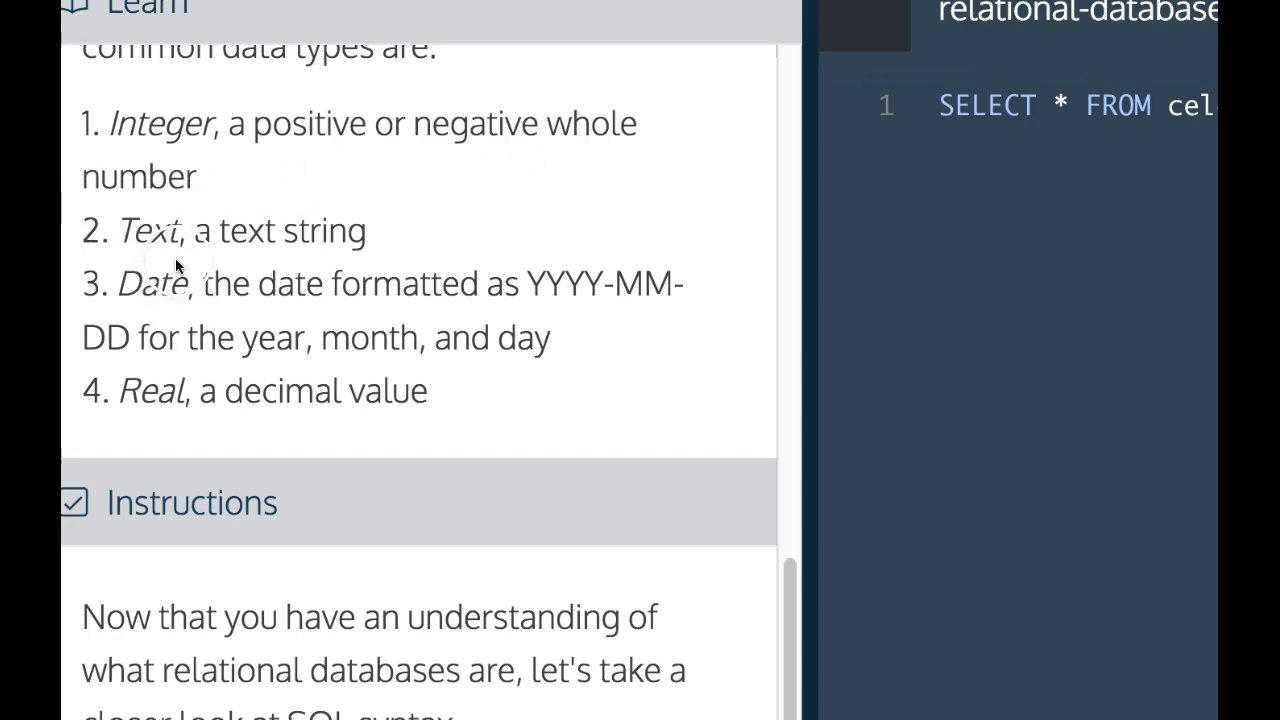
{"action": "mouse_move", "coordinate": [140, 304]}
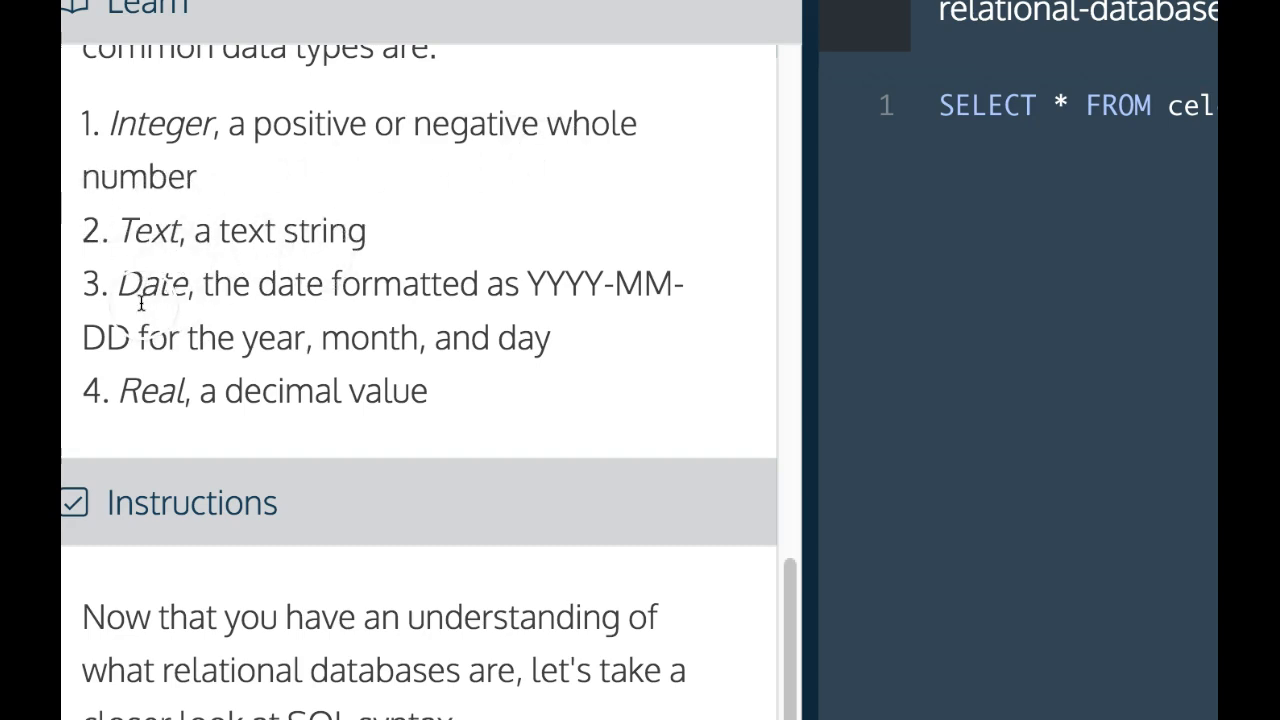
{"action": "mouse_move", "coordinate": [604, 290]}
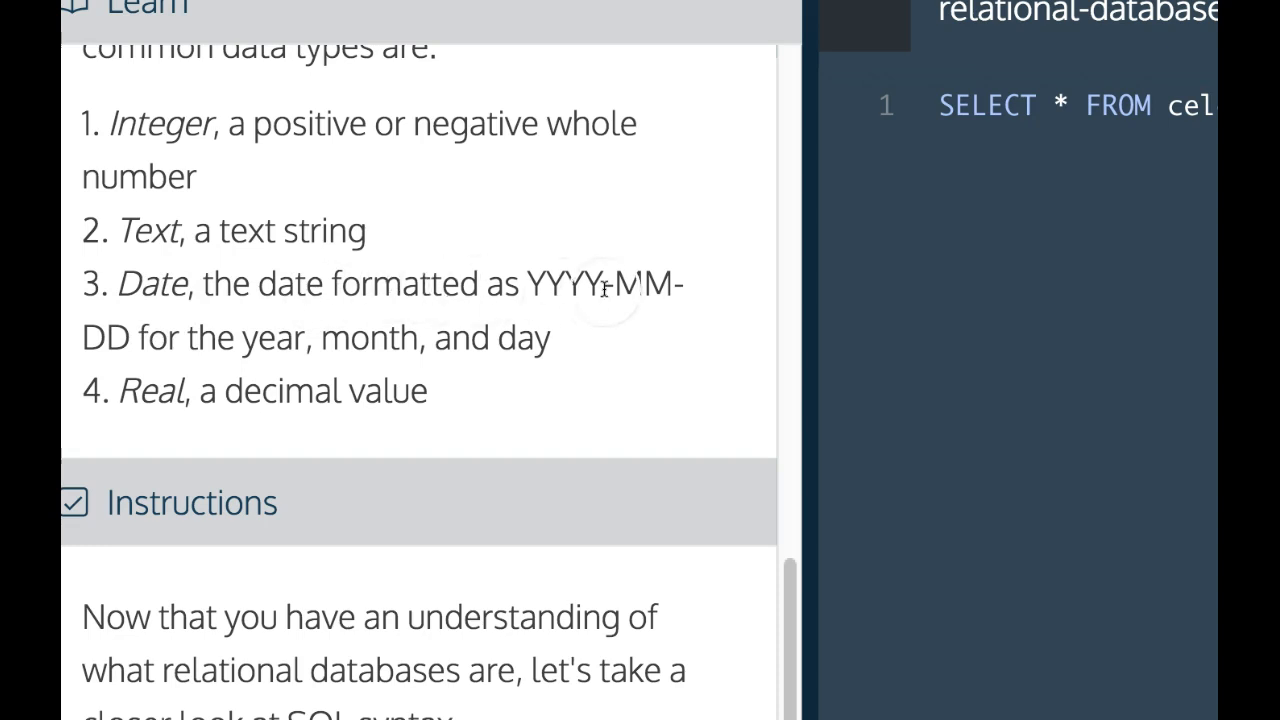
{"action": "mouse_move", "coordinate": [164, 340]}
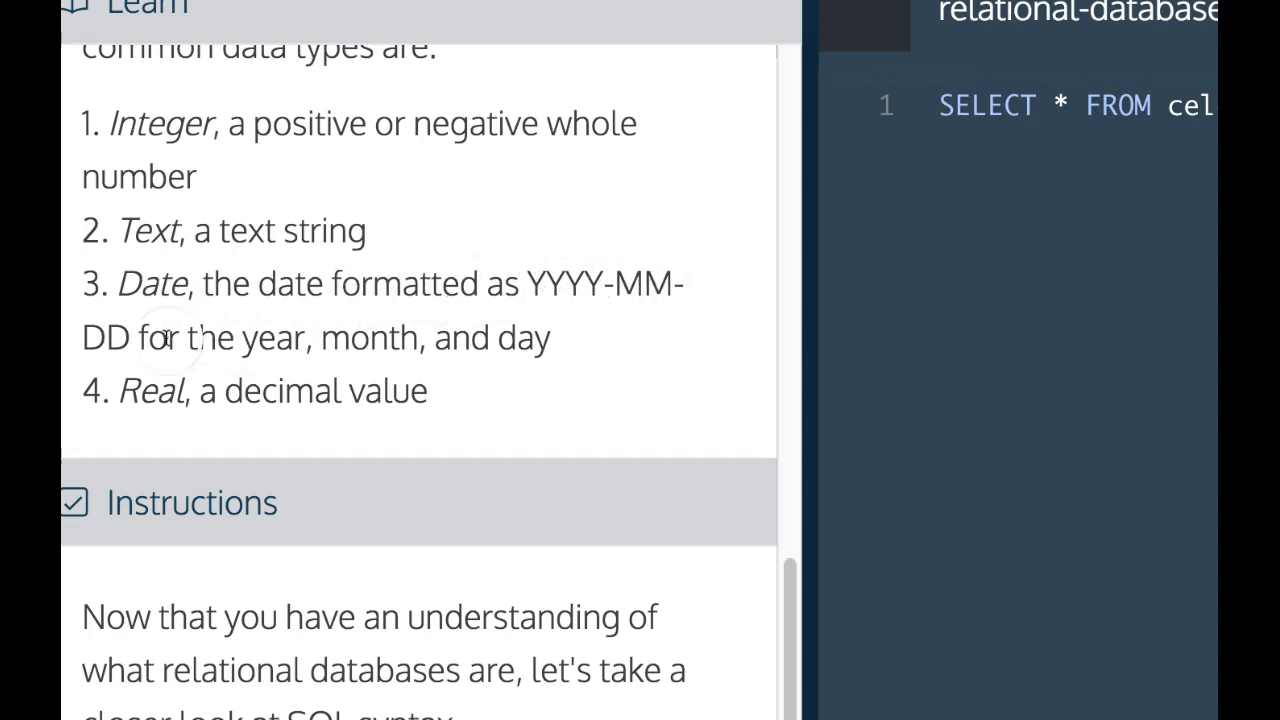
{"action": "mouse_move", "coordinate": [124, 424]}
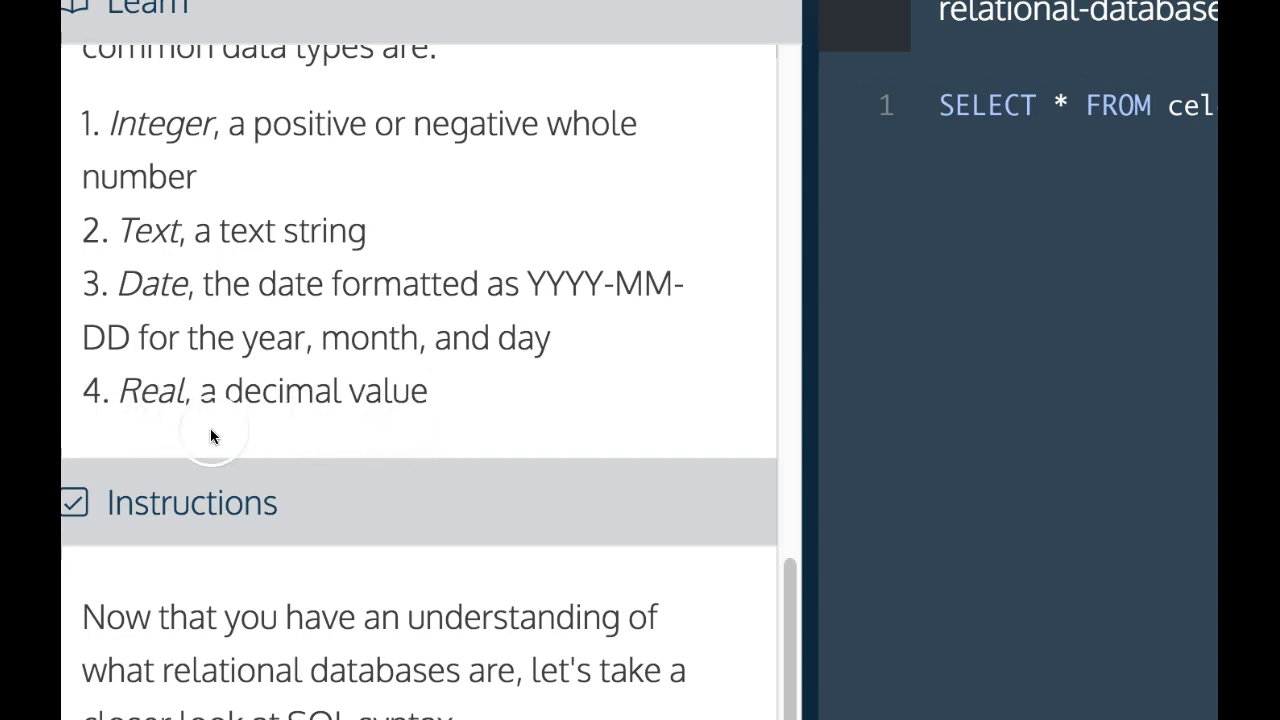
{"action": "scroll", "scroll_direction": "down", "scroll_amount": 3}
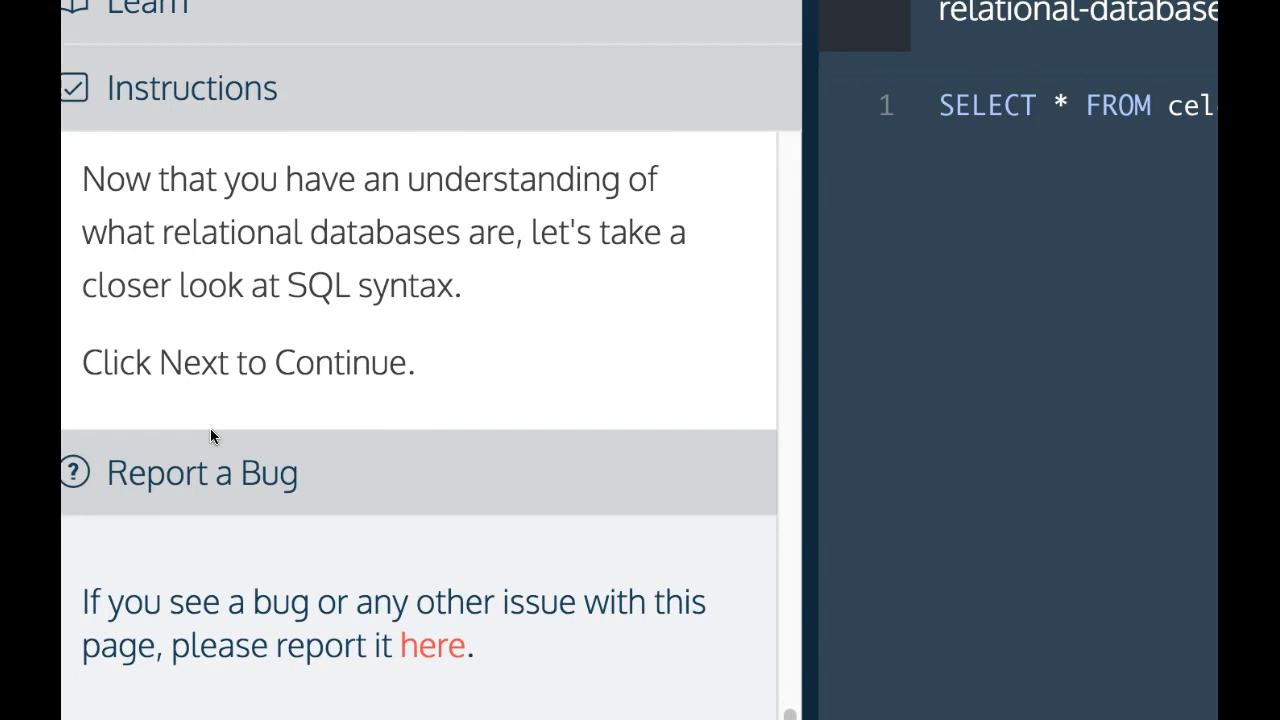
{"action": "mouse_move", "coordinate": [476, 404]}
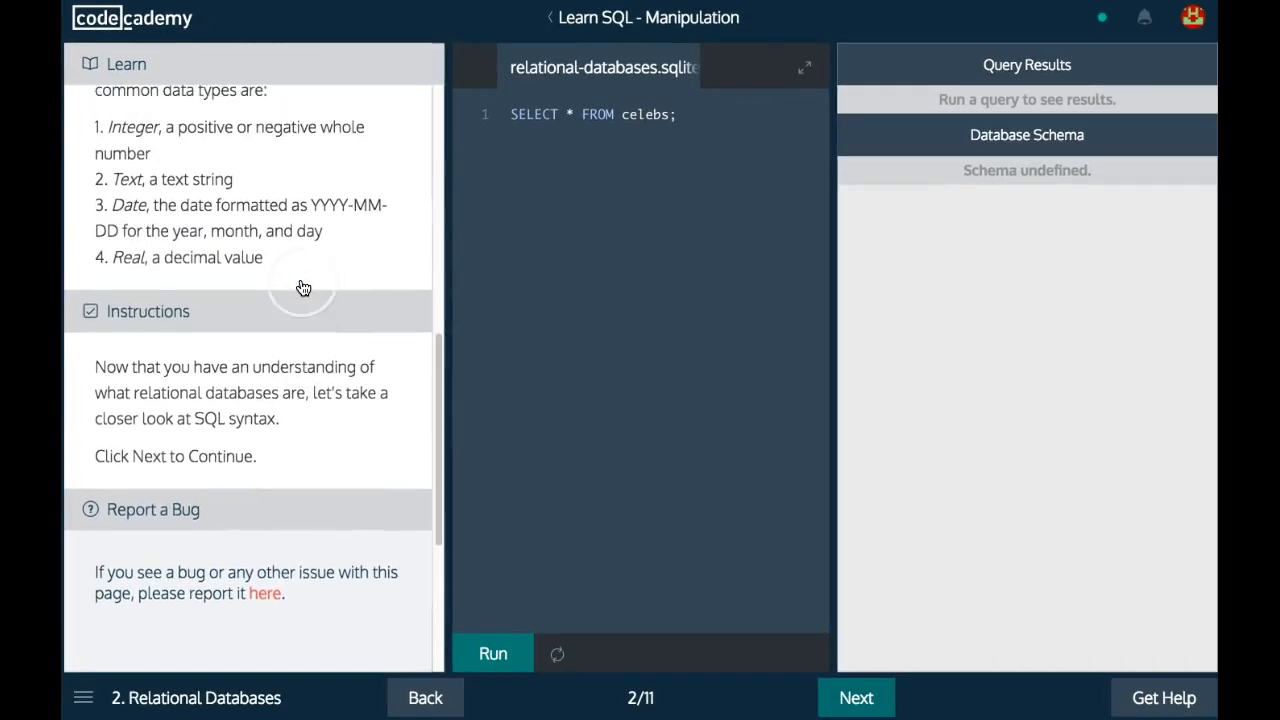
{"action": "scroll", "scroll_direction": "up", "scroll_amount": 3}
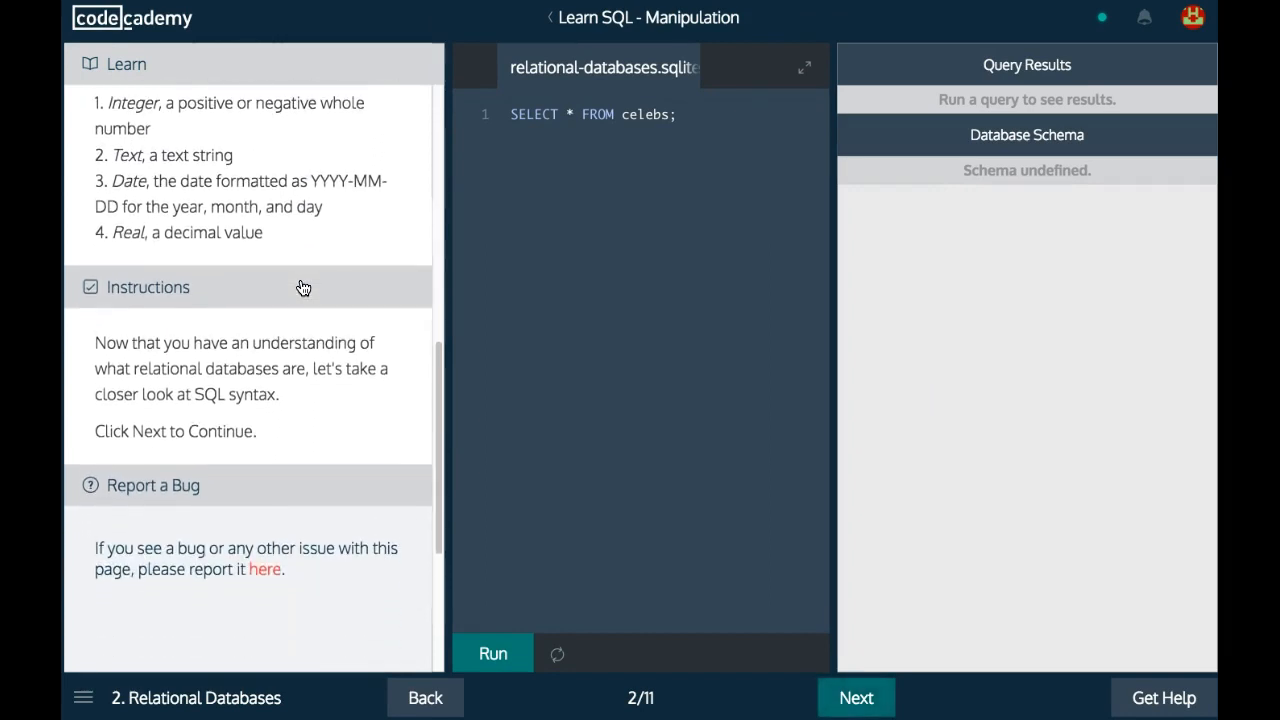
{"action": "scroll", "scroll_direction": "up", "scroll_amount": 3}
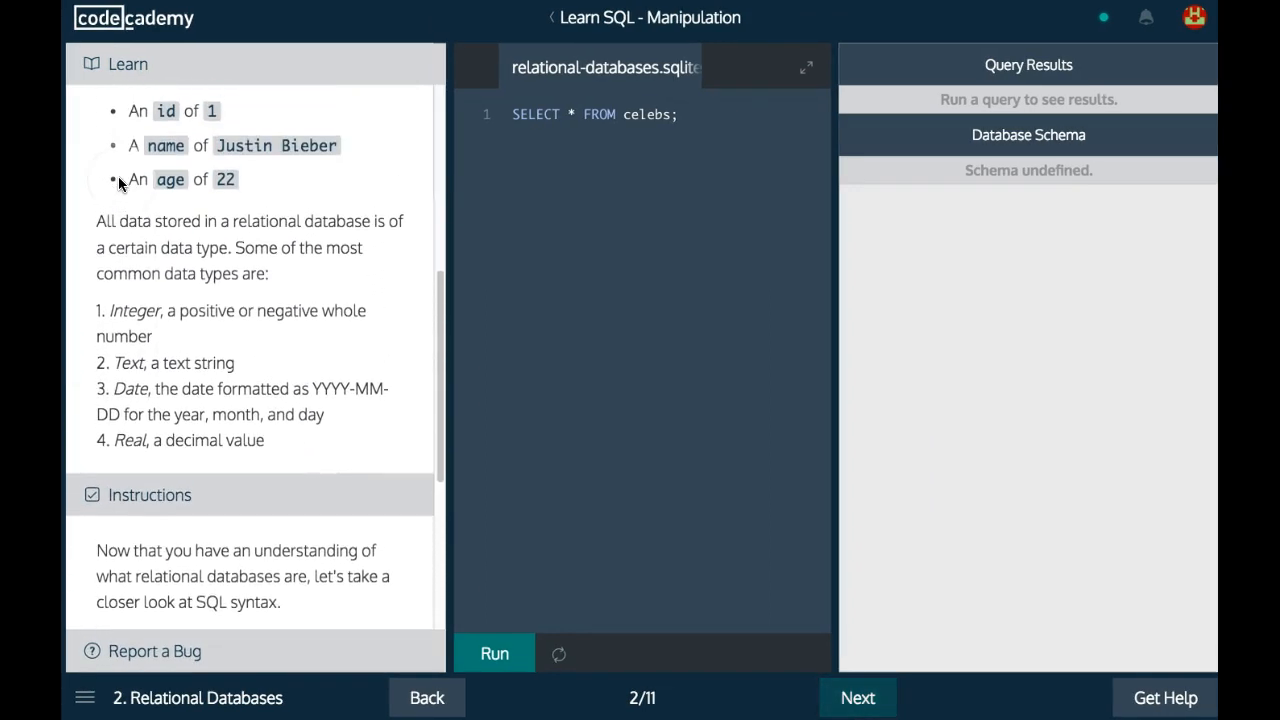
{"action": "scroll", "scroll_direction": "up", "scroll_amount": 3}
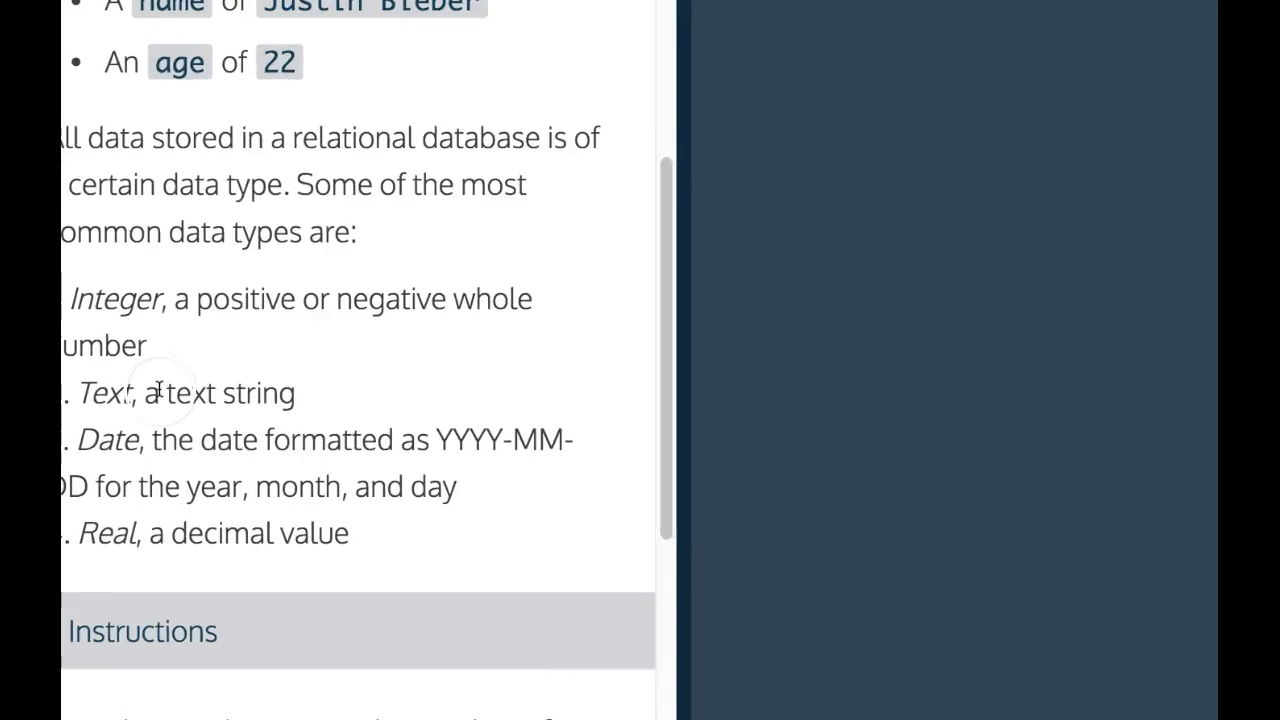
{"action": "scroll", "scroll_direction": "up", "scroll_amount": 3}
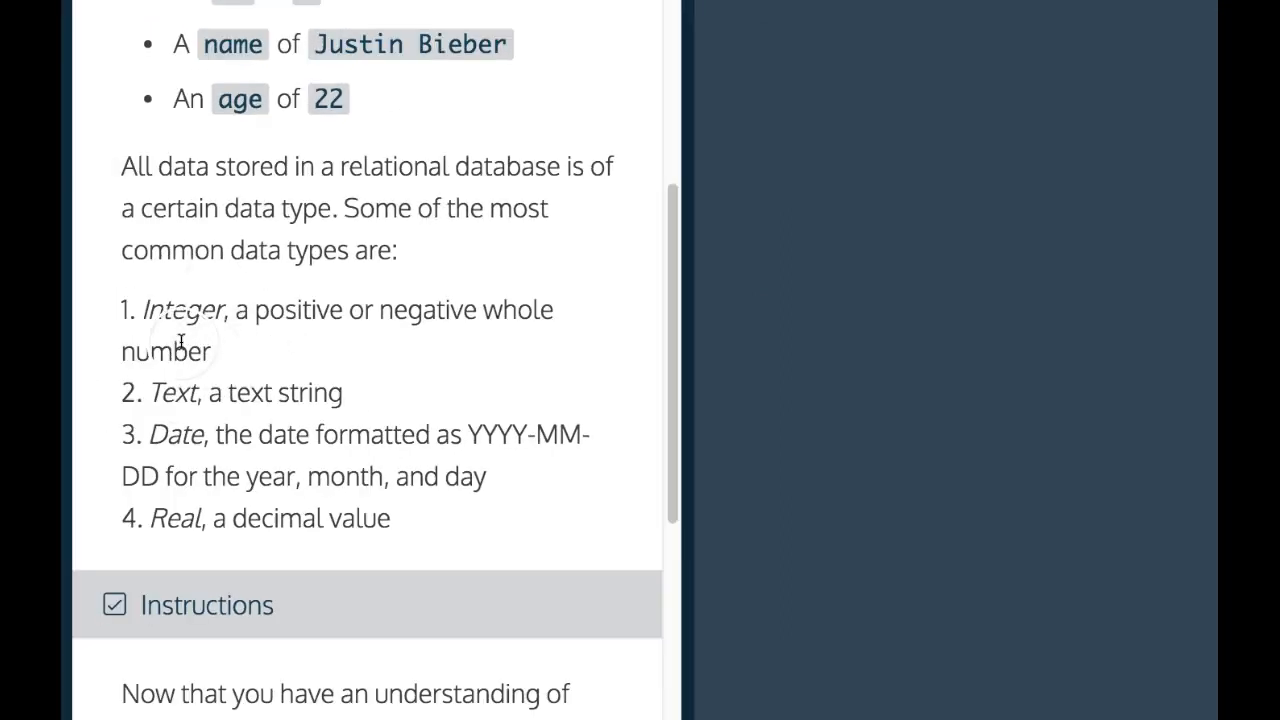
{"action": "mouse_move", "coordinate": [170, 452]}
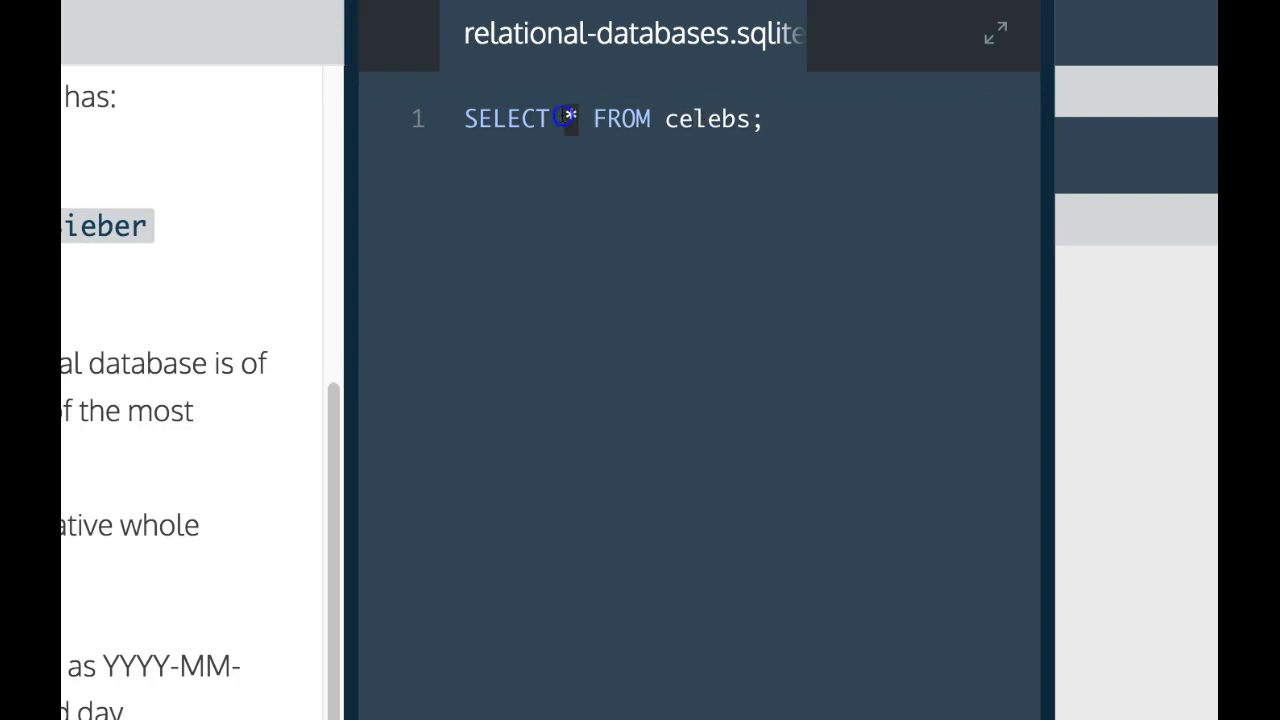
{"action": "mouse_move", "coordinate": [700, 118]}
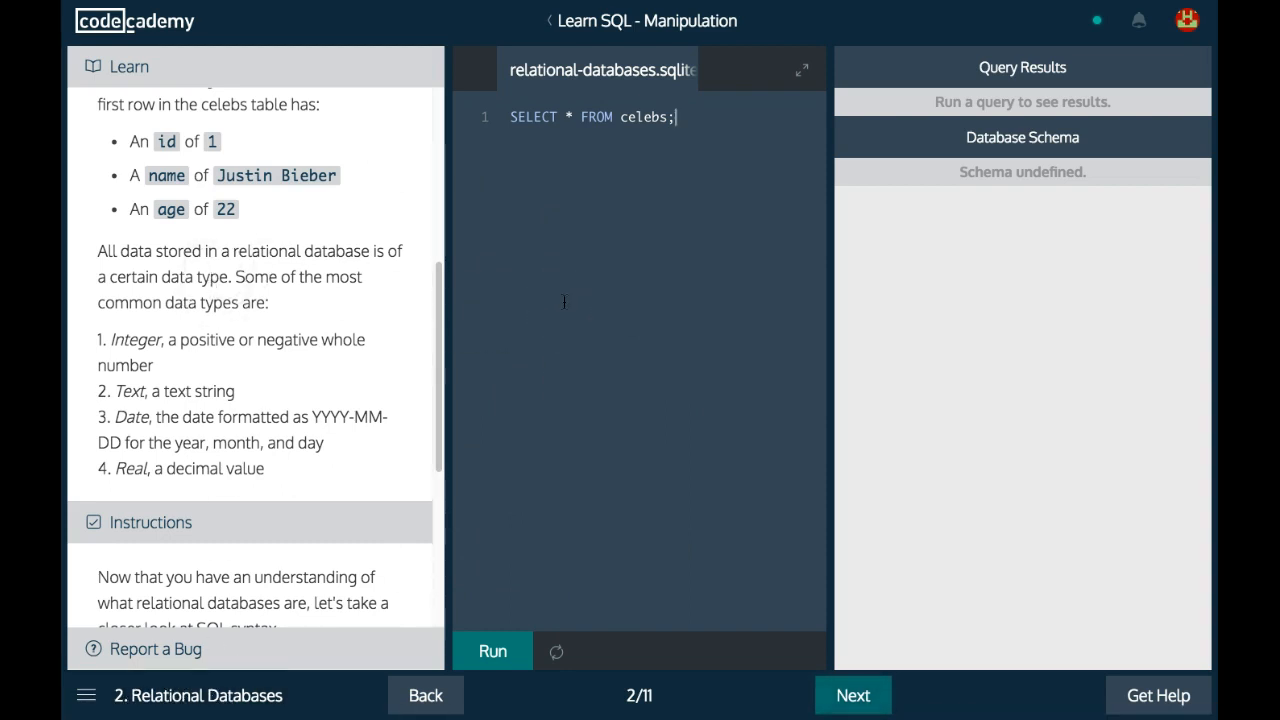
{"action": "left_click", "coordinate": [678, 316]}
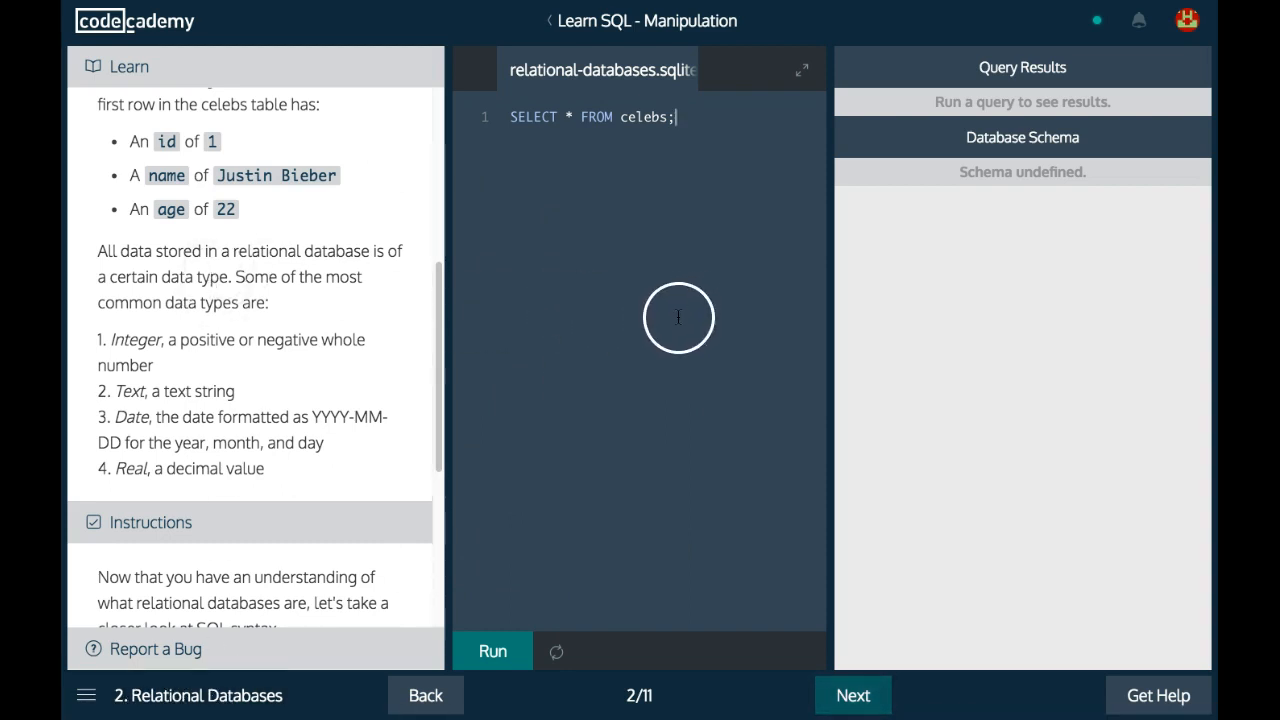